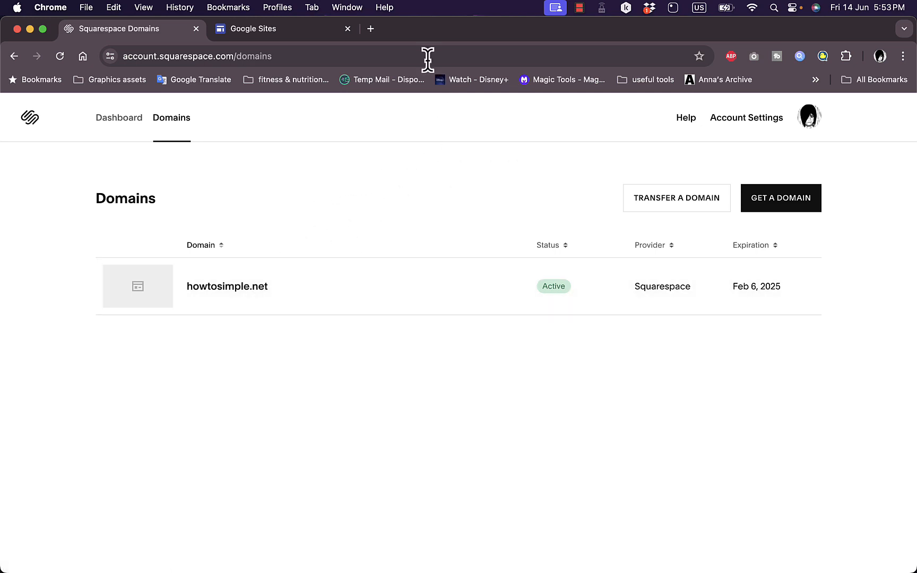
mouse_move(335, 208)
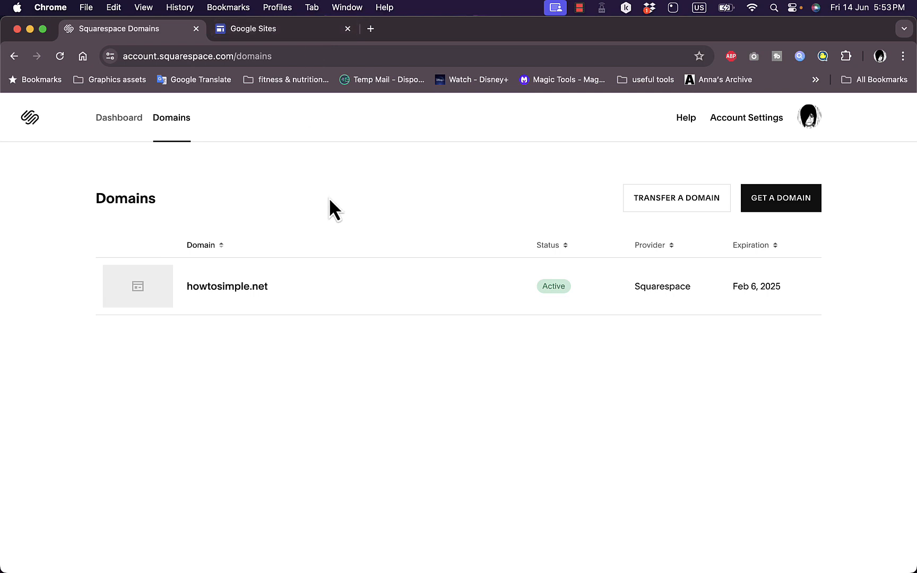
mouse_move(302, 193)
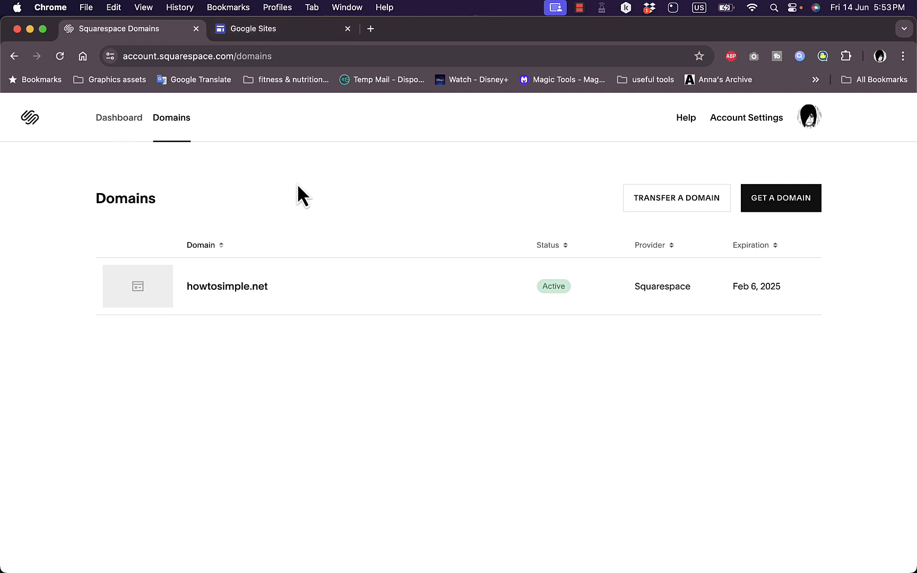
mouse_move(313, 196)
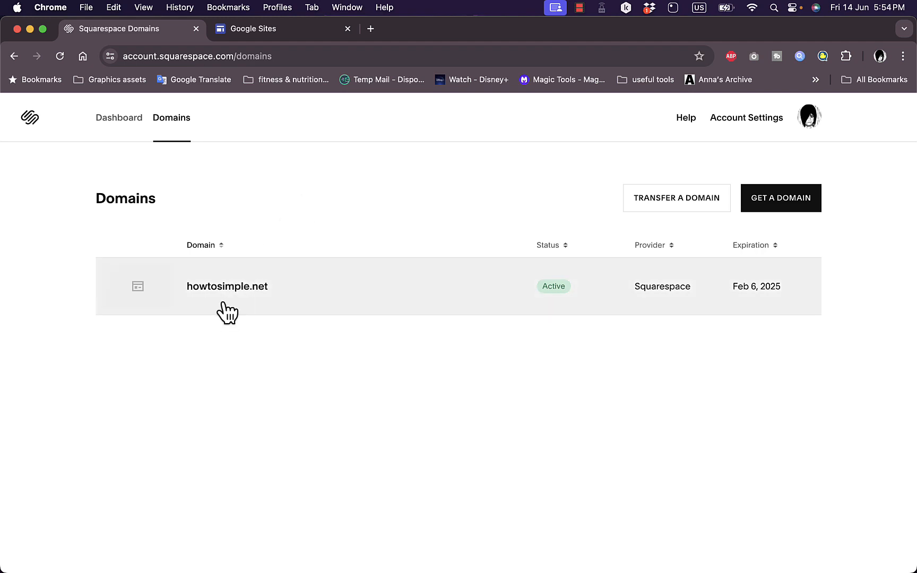
mouse_move(333, 208)
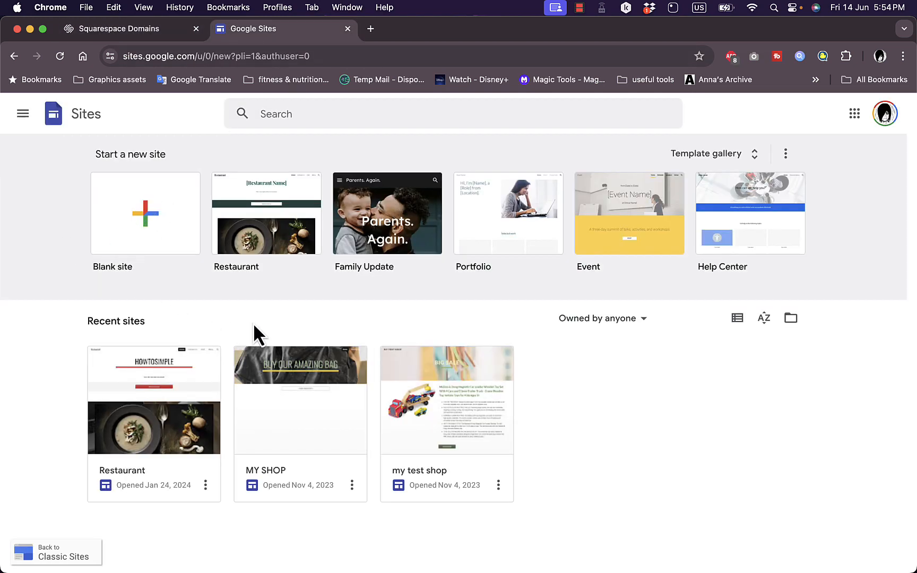
mouse_move(629, 213)
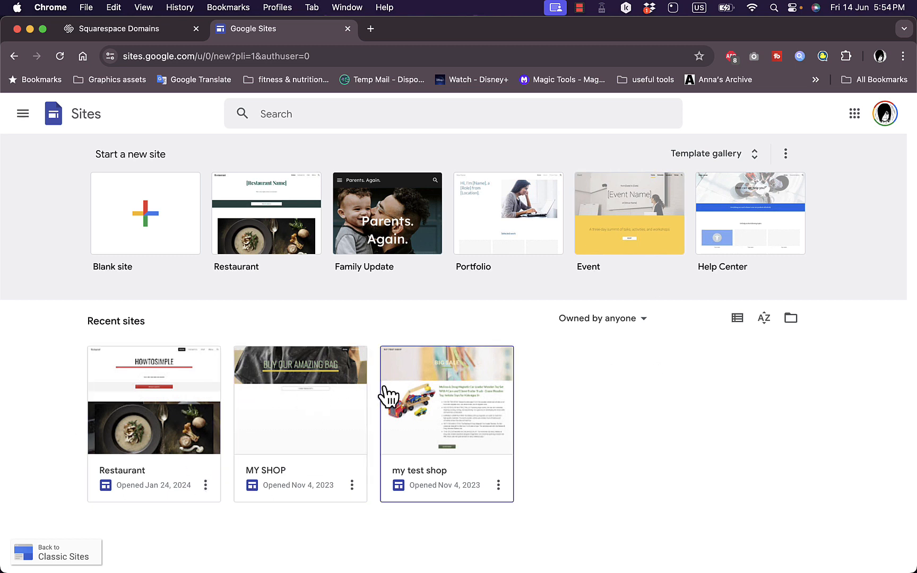
mouse_move(651, 450)
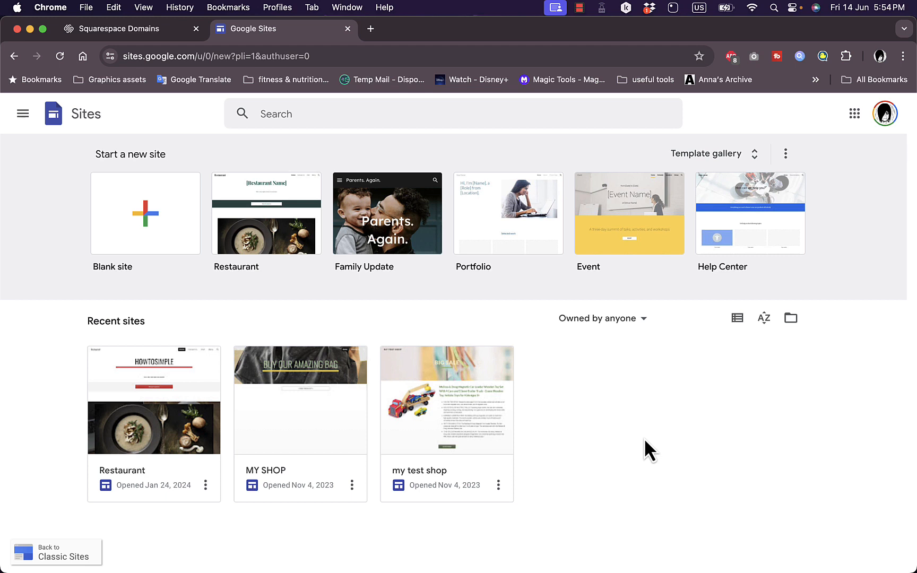
mouse_move(240, 435)
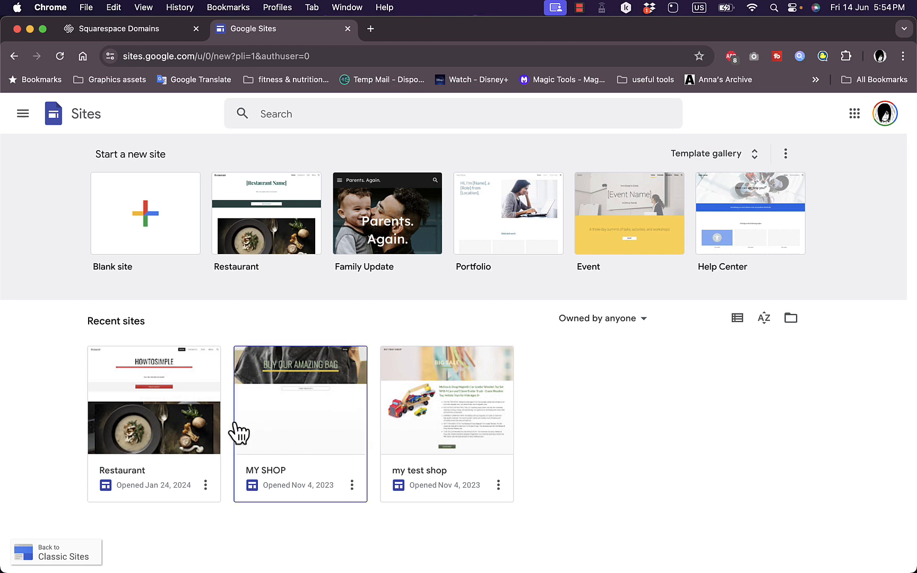
mouse_move(342, 418)
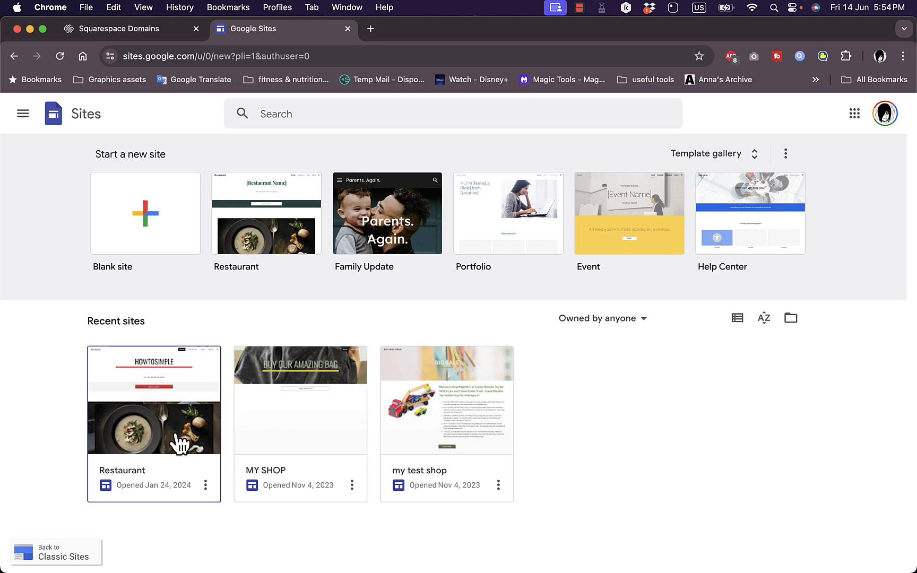
mouse_move(186, 434)
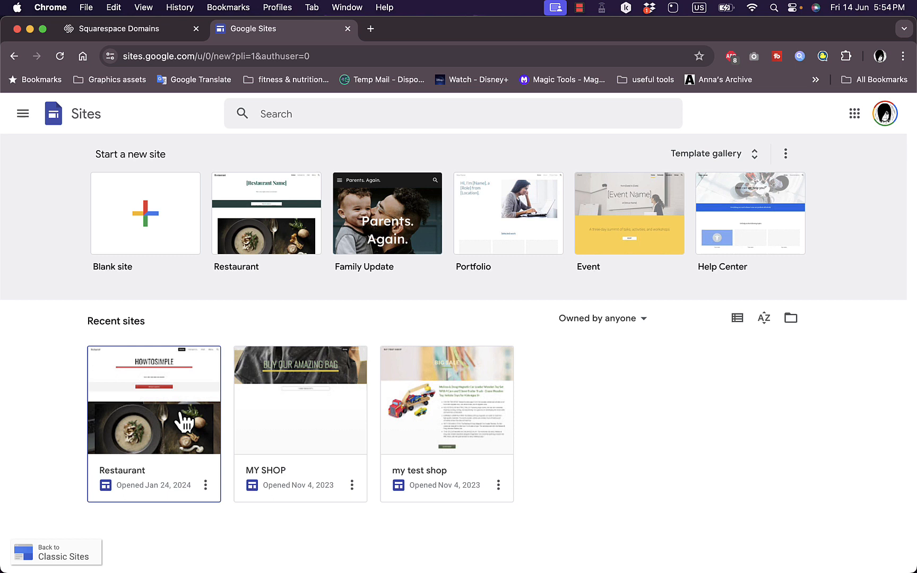
mouse_move(169, 419)
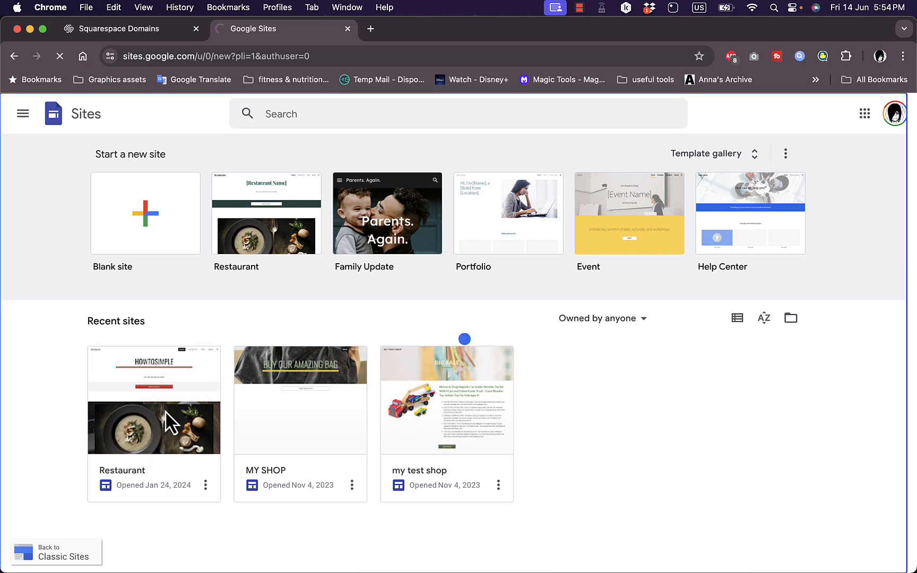
Step: Open the Restaurant site in the editor and scroll to its HOWTOSIMPLE heading
left_click(154, 400)
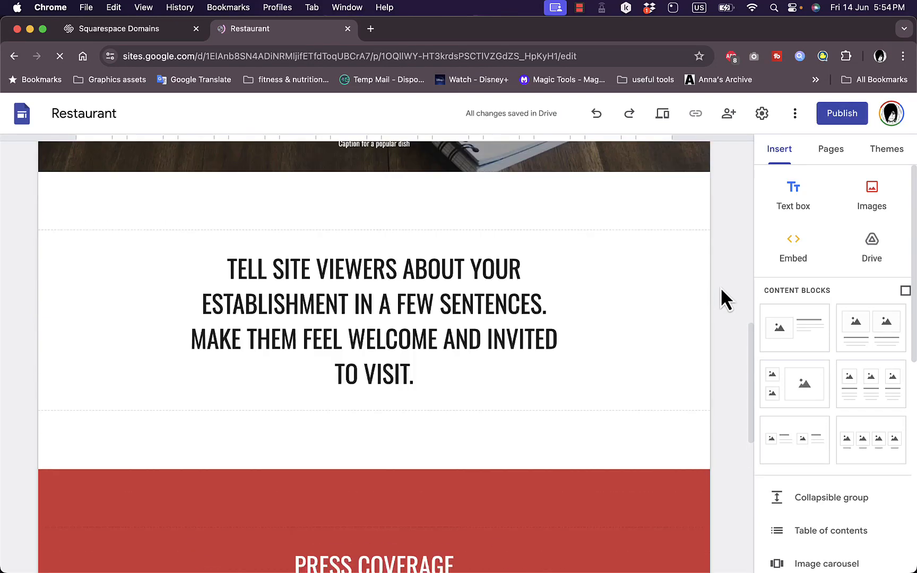
scroll("down", 3)
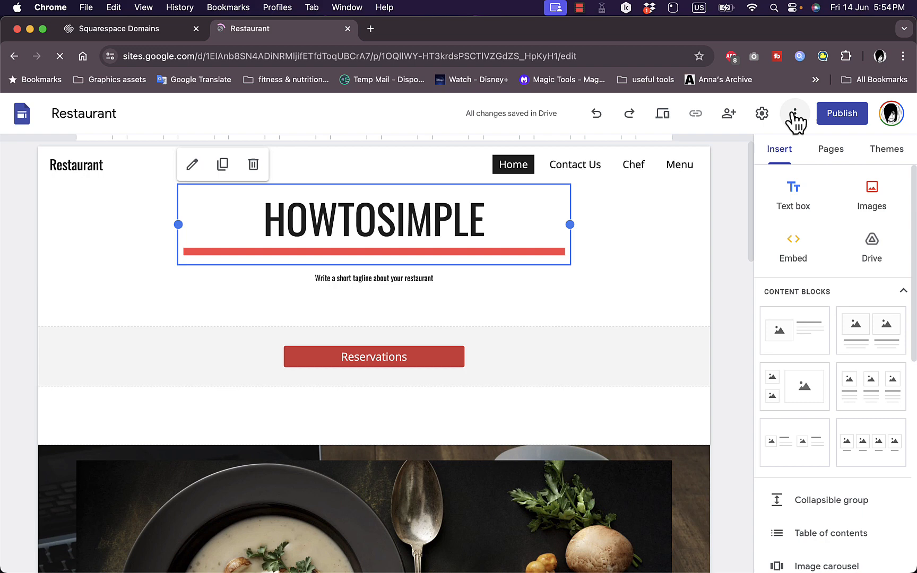
Step: Start custom domain setup in site settings and enter howtosimple.net as the domain
left_click(762, 113)
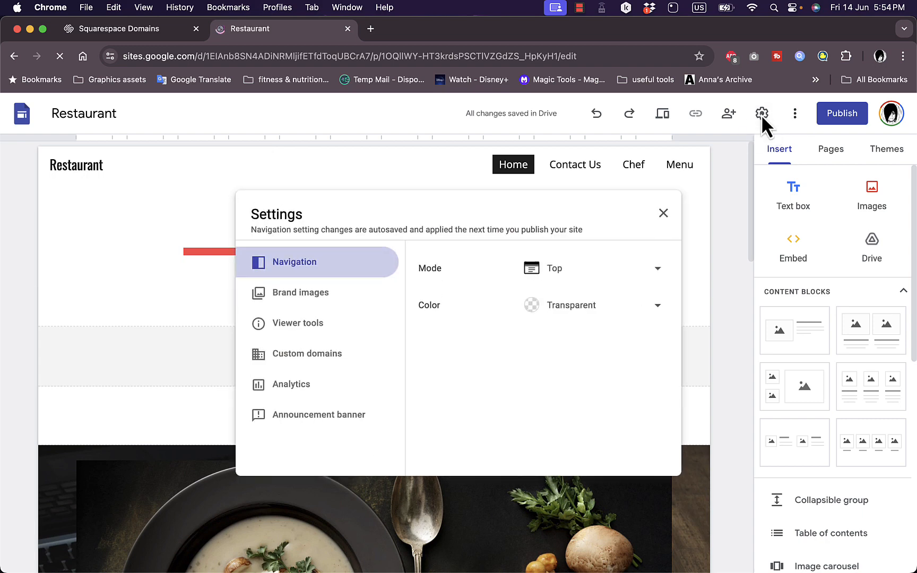
mouse_move(690, 199)
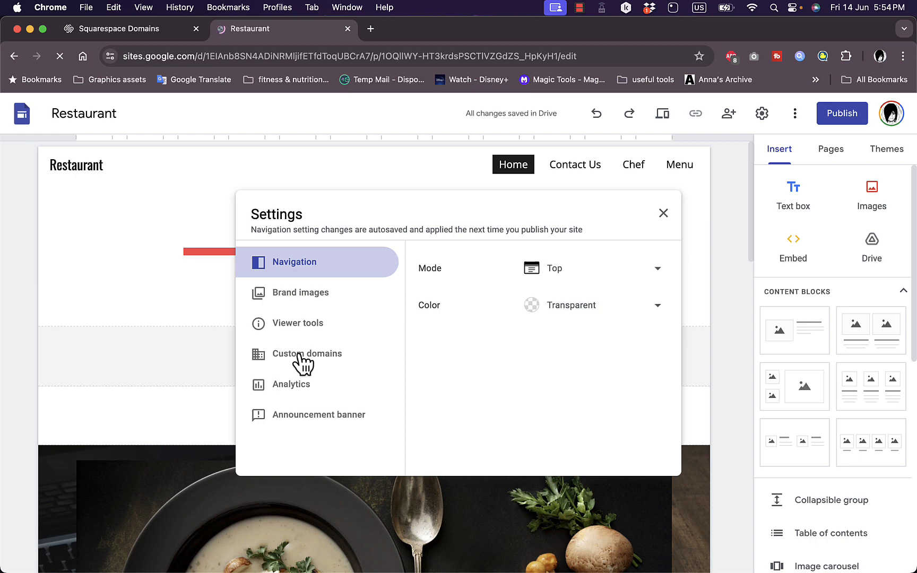
left_click(307, 353)
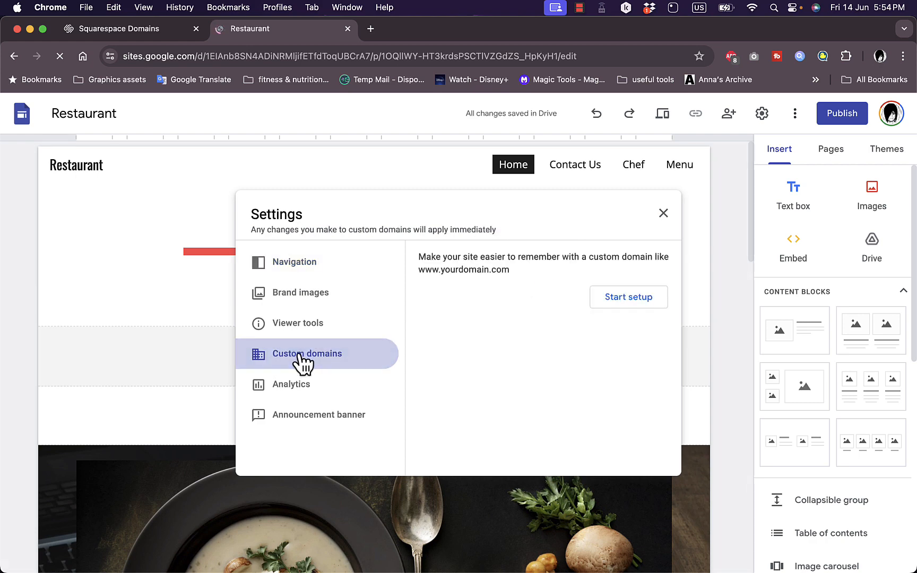
left_click(629, 297)
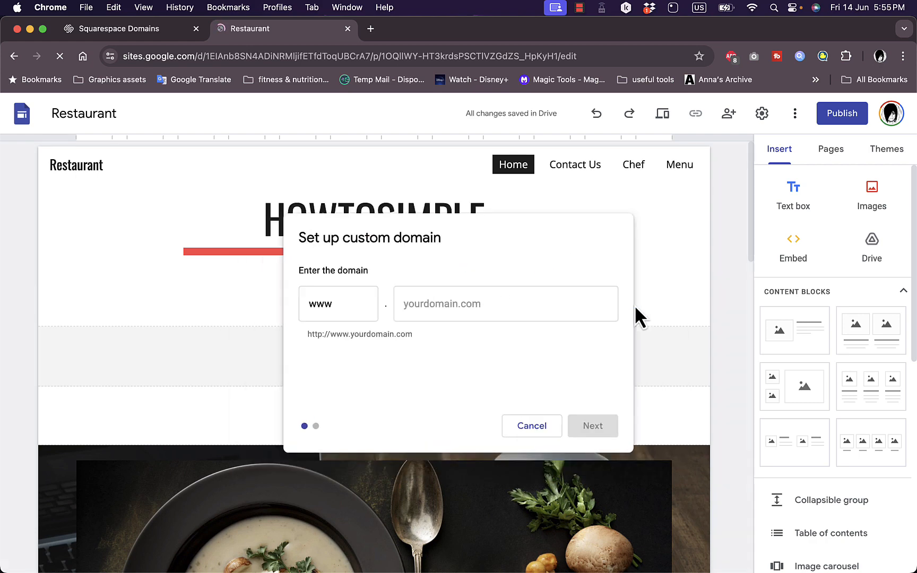
mouse_move(446, 303)
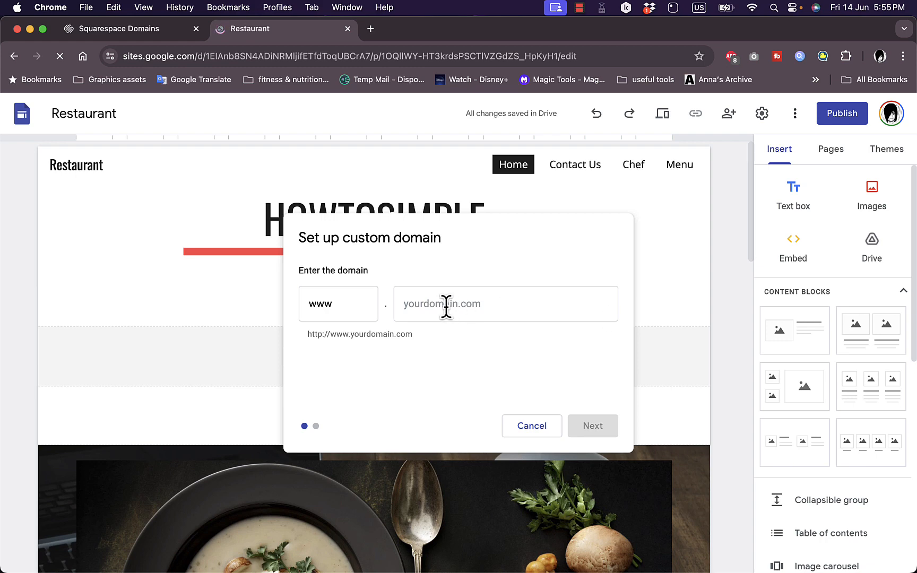
type("h")
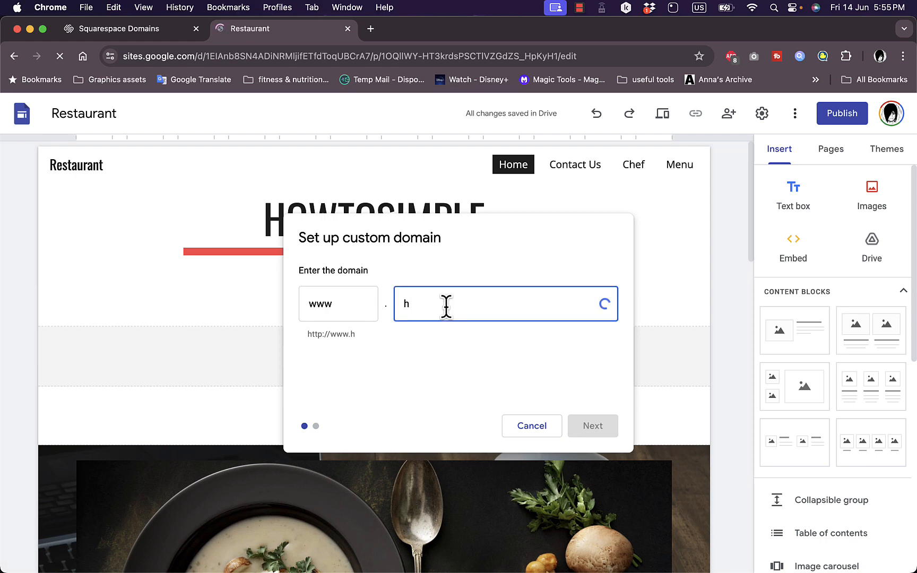
type("owtosimple.")
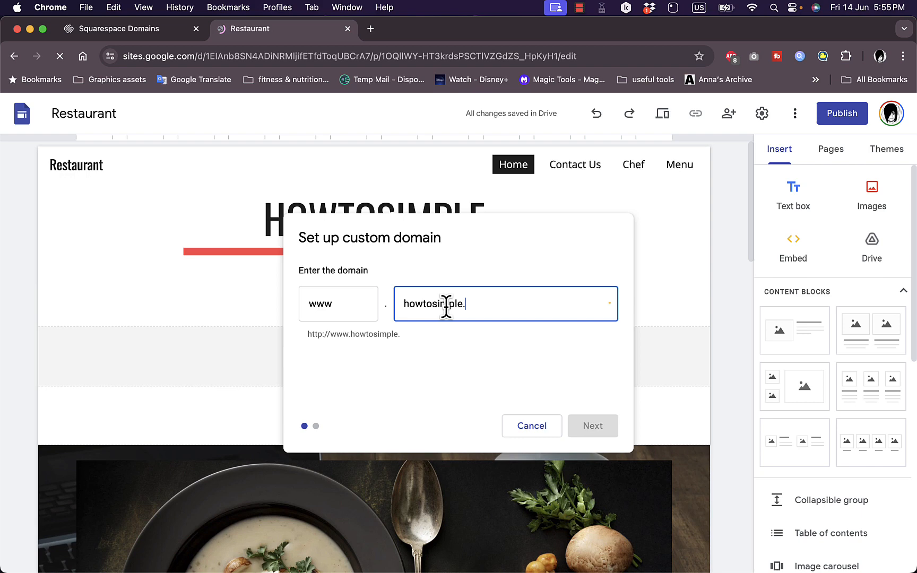
type("net")
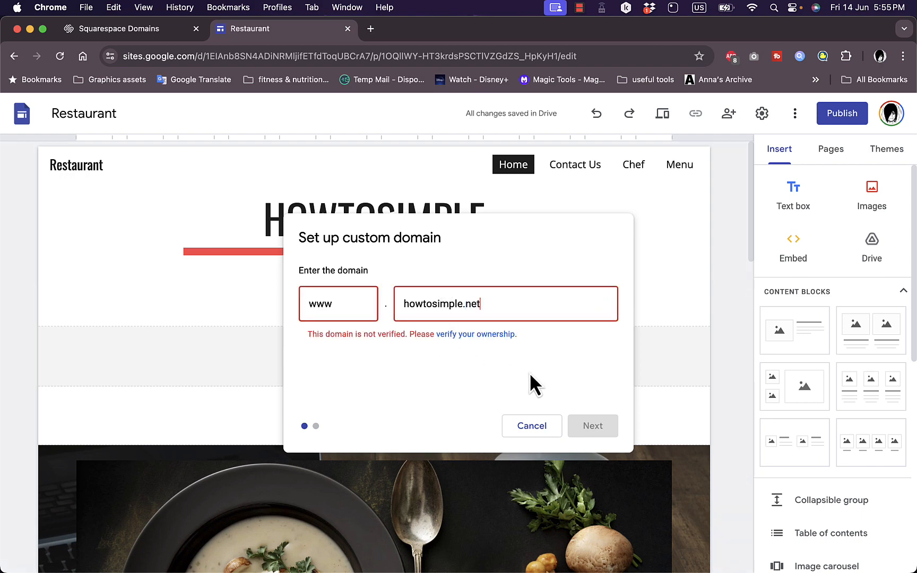
mouse_move(362, 336)
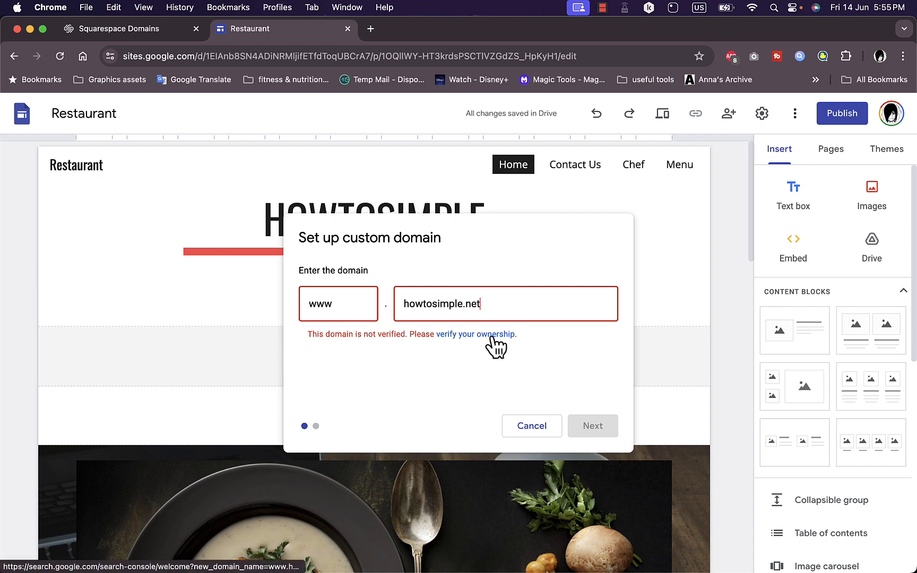
left_click(482, 334)
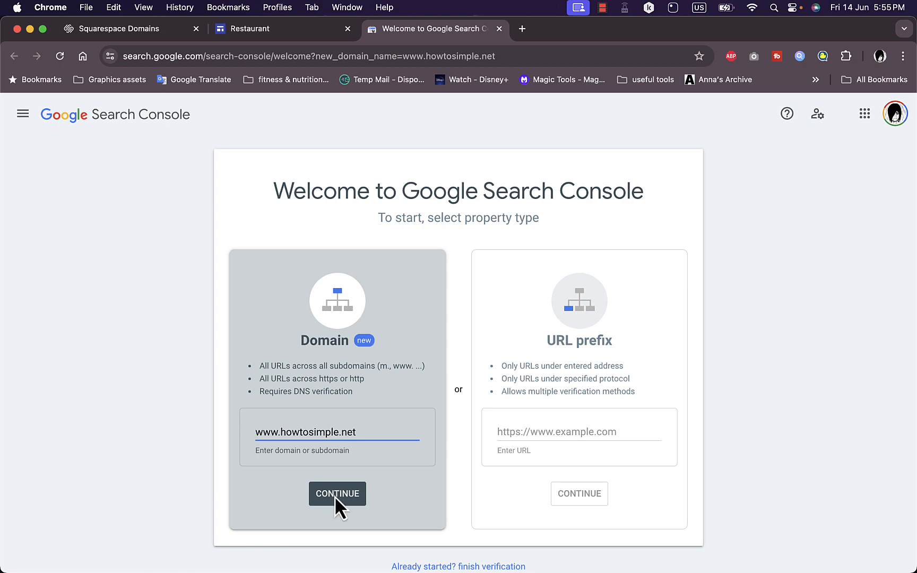
left_click(337, 494)
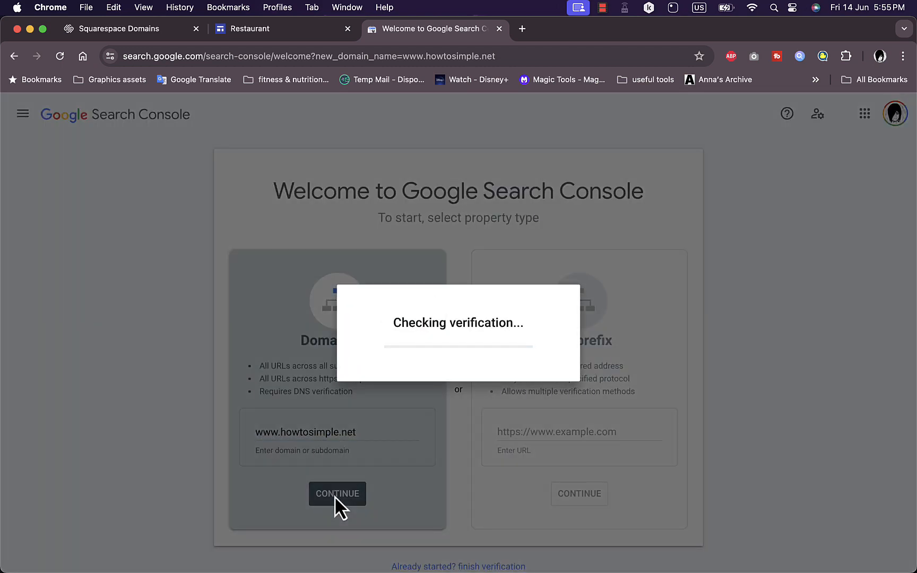
Step: Compare the TXT and CNAME verification records, leaving TXT selected, then switch to Squarespace
left_click(337, 493)
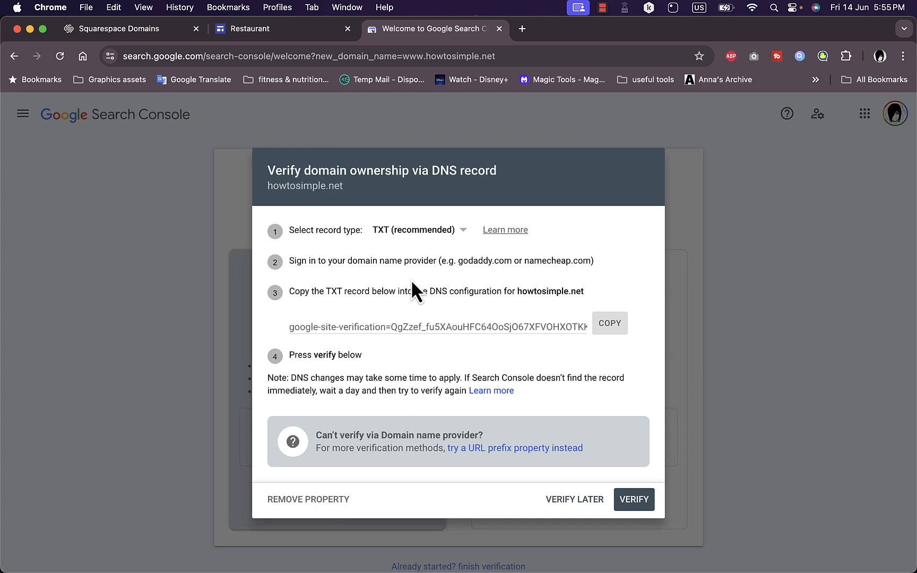
mouse_move(349, 252)
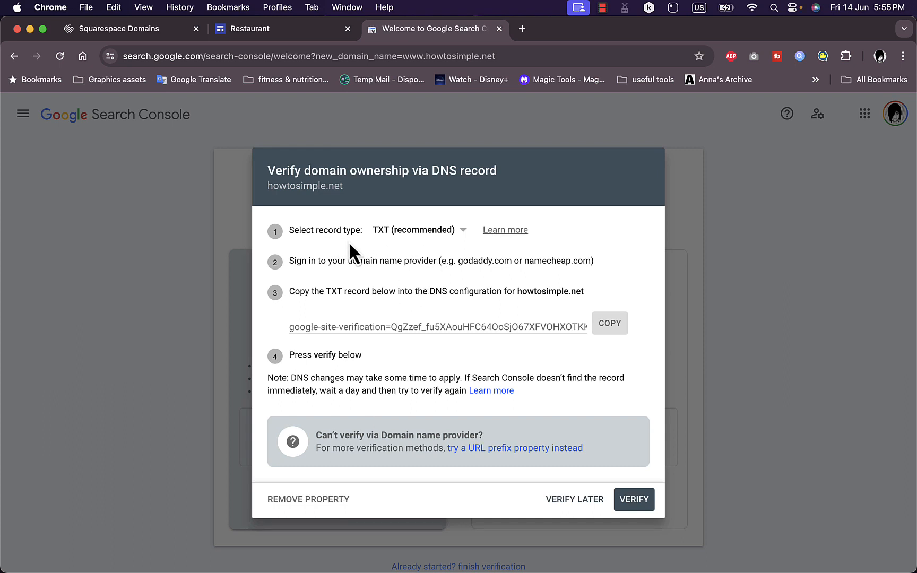
mouse_move(417, 260)
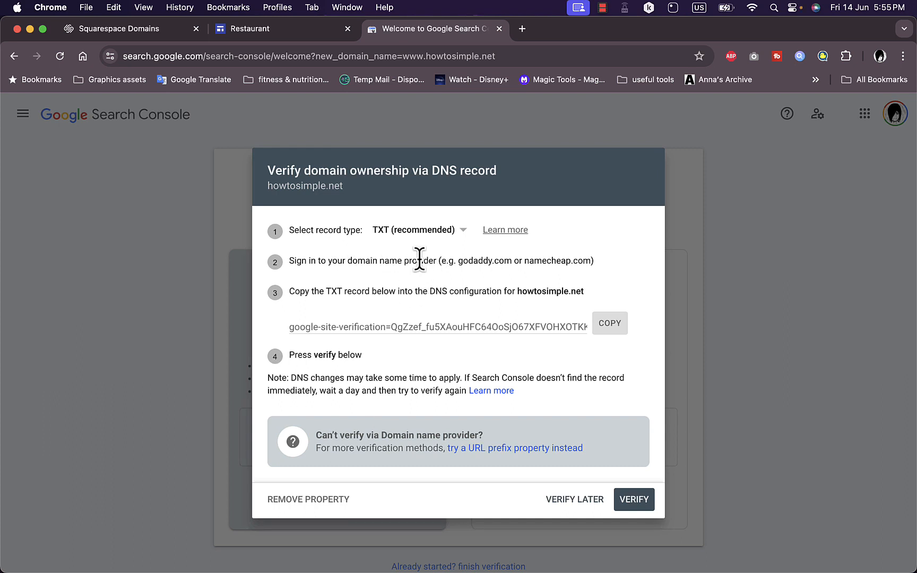
mouse_move(425, 279)
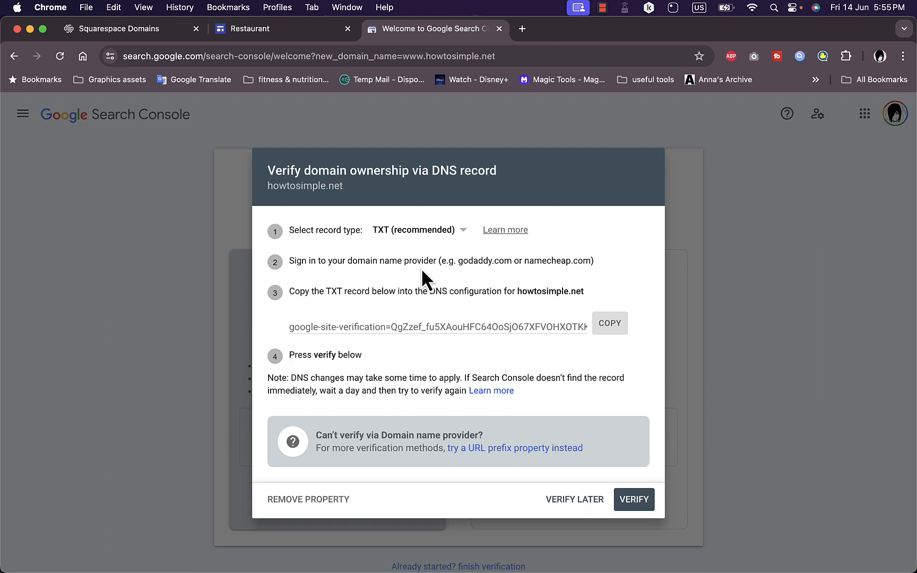
mouse_move(334, 266)
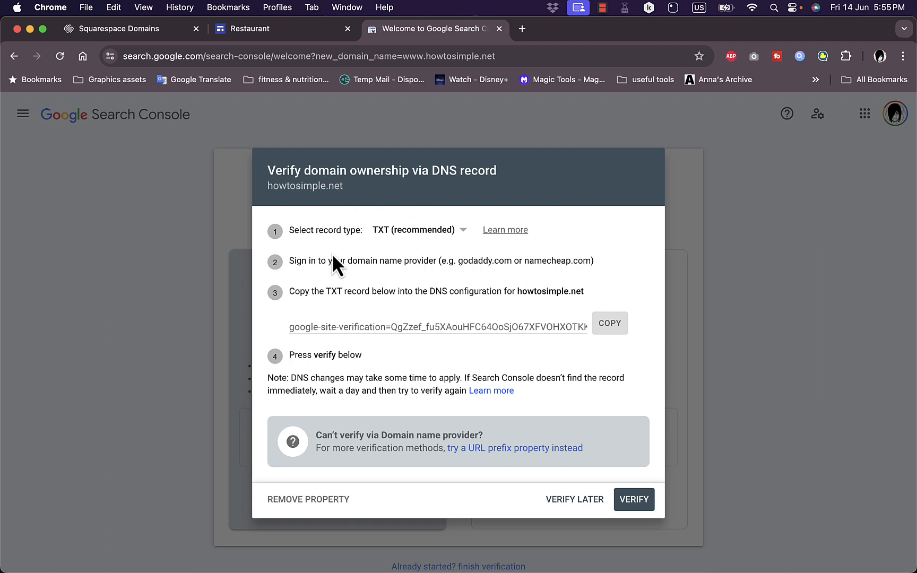
left_click(418, 229)
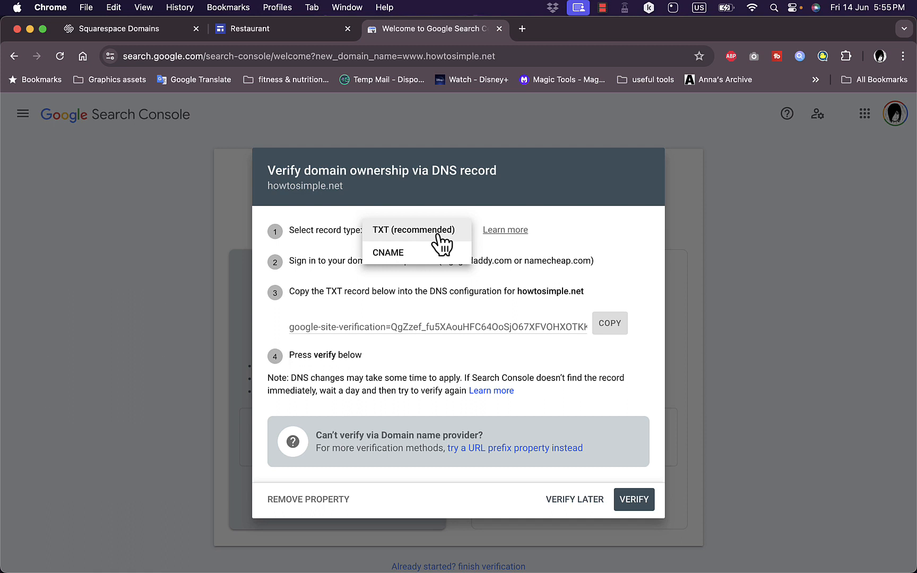
left_click(413, 229)
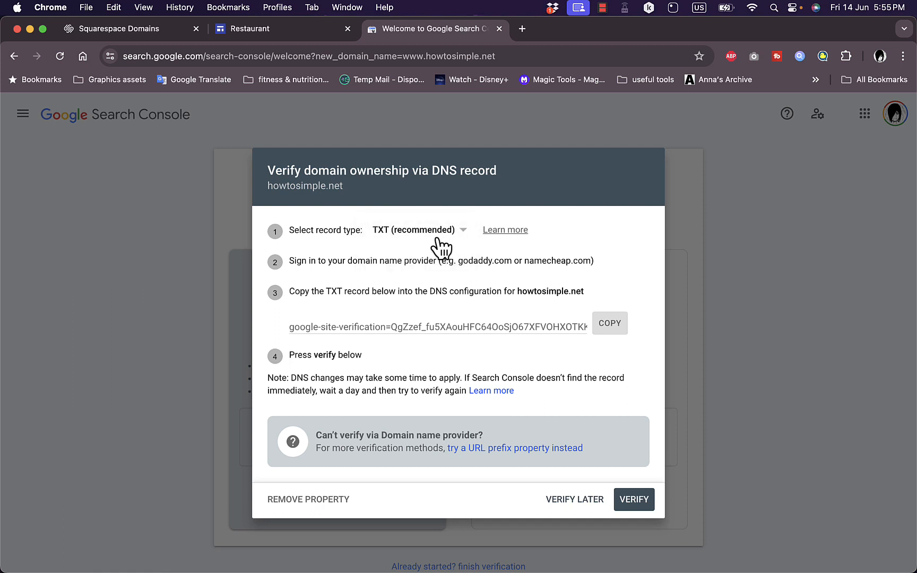
left_click(413, 229)
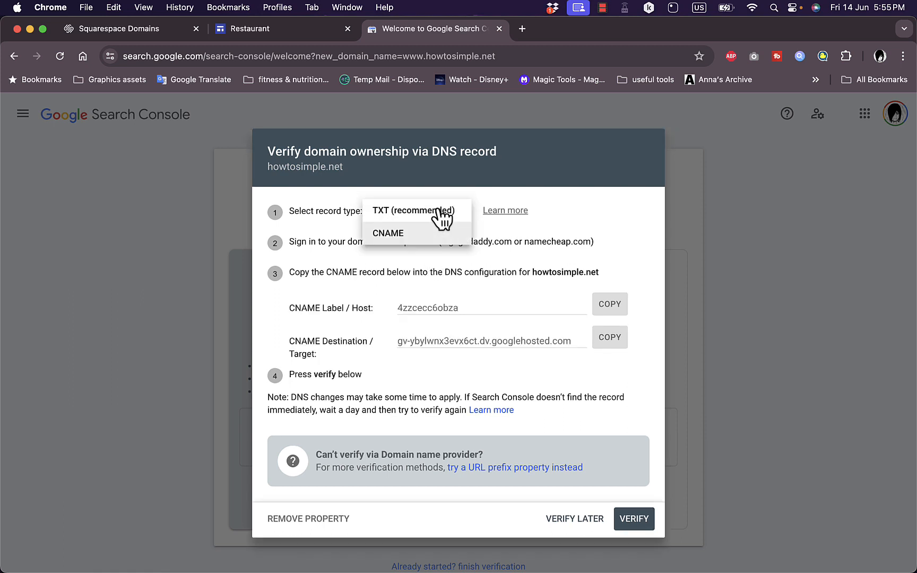
left_click(412, 210)
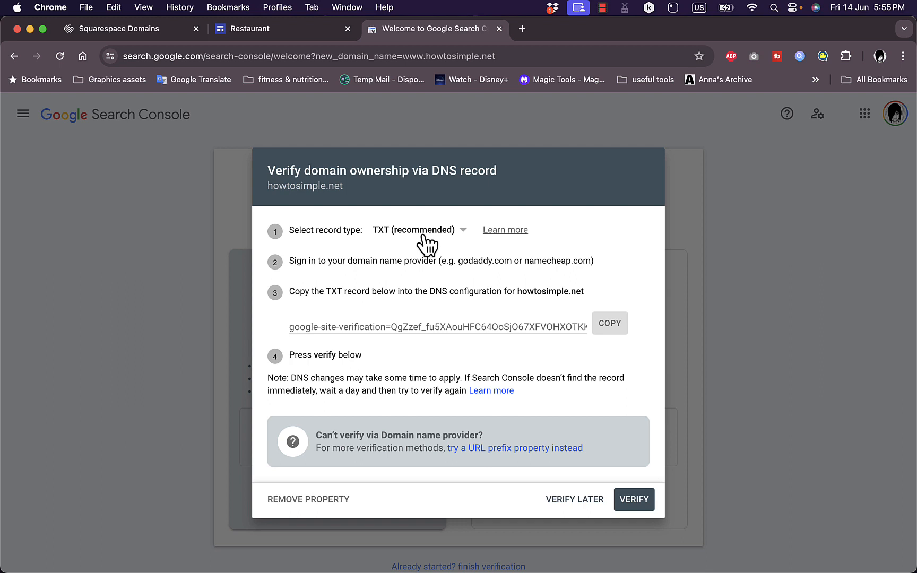
left_click(417, 230)
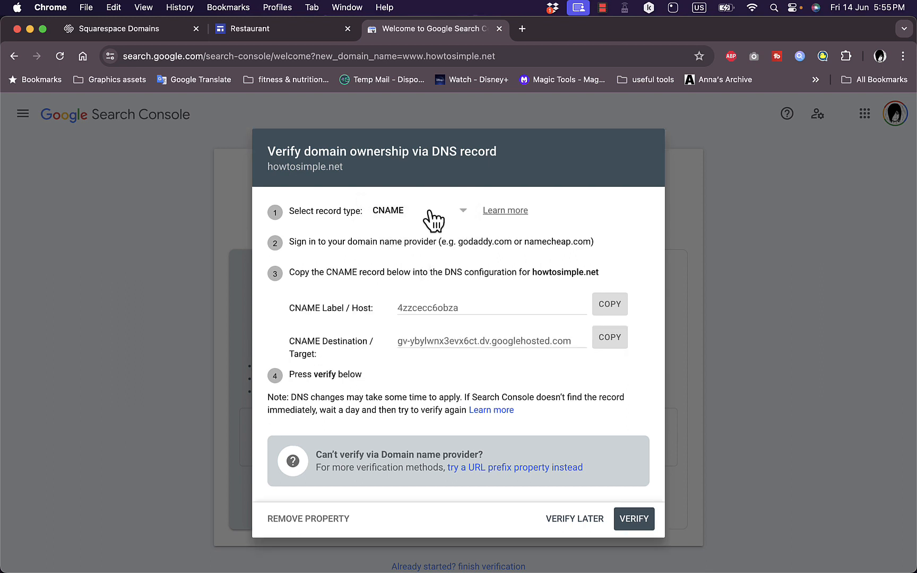
left_click(414, 211)
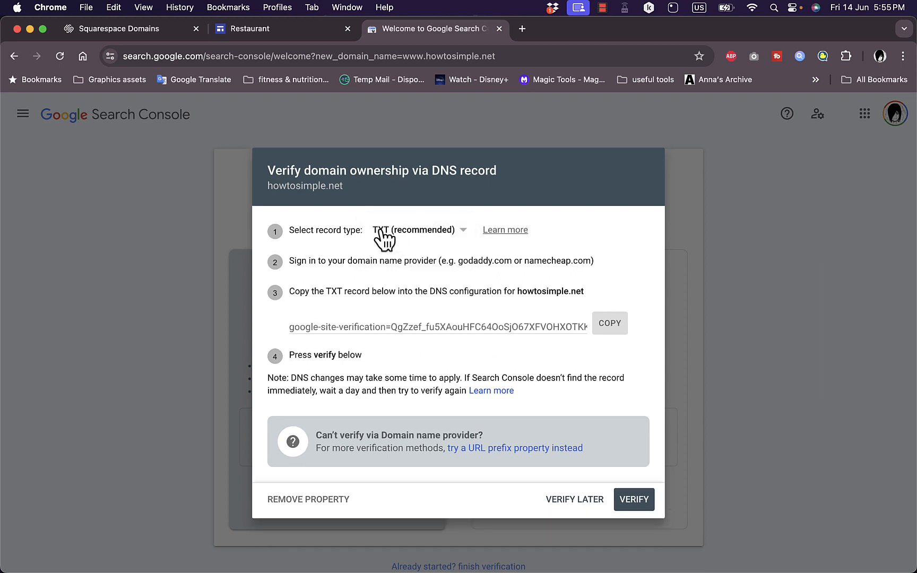
left_click(126, 28)
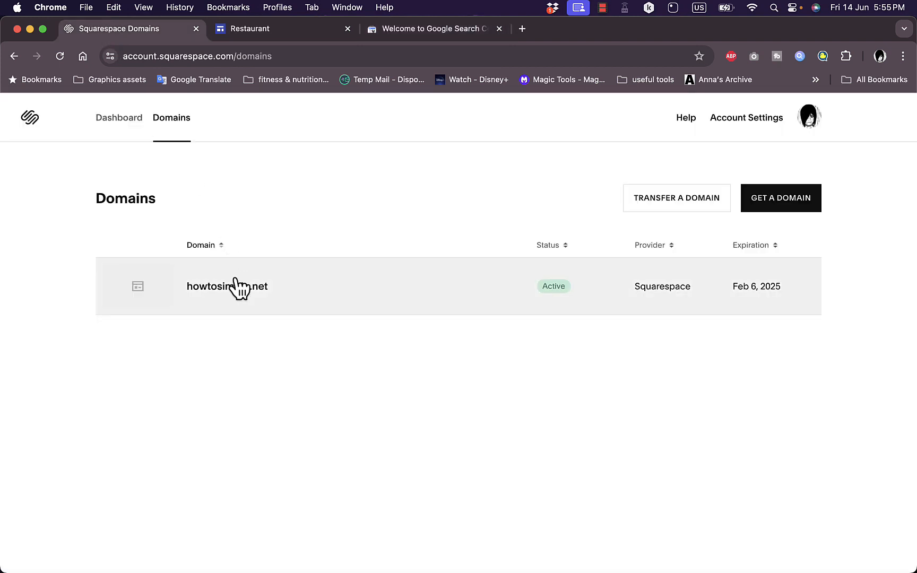
Step: Begin a new TXT custom record in howtosimple.net's Squarespace DNS settings
left_click(227, 287)
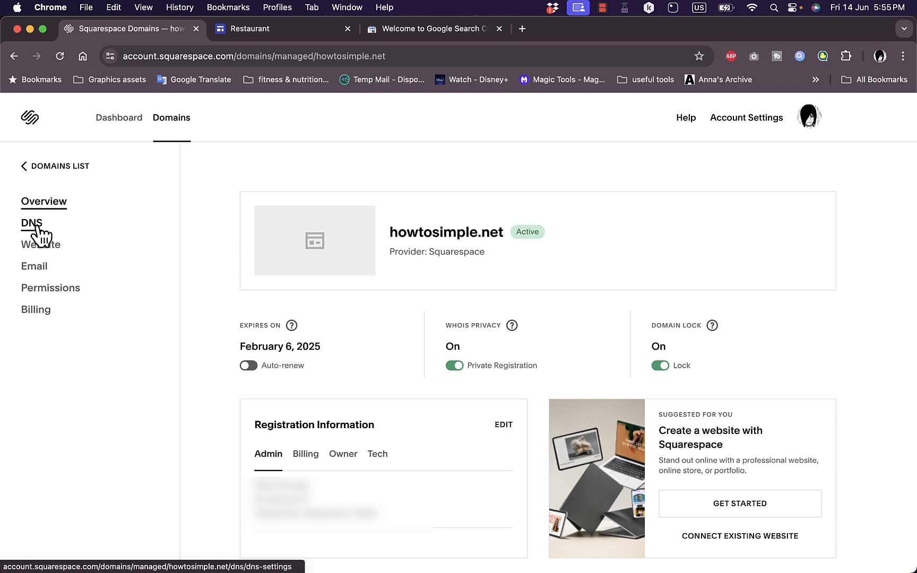
left_click(31, 223)
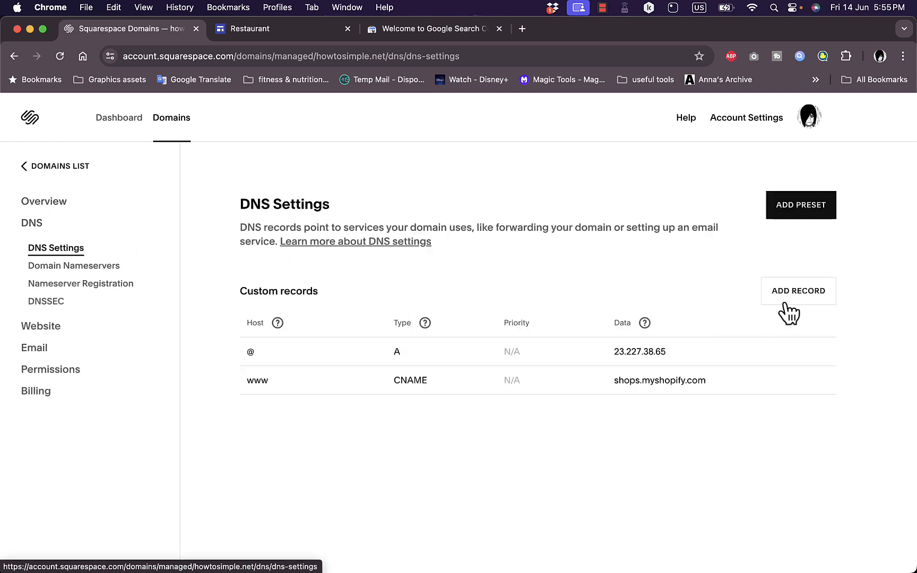
left_click(798, 291)
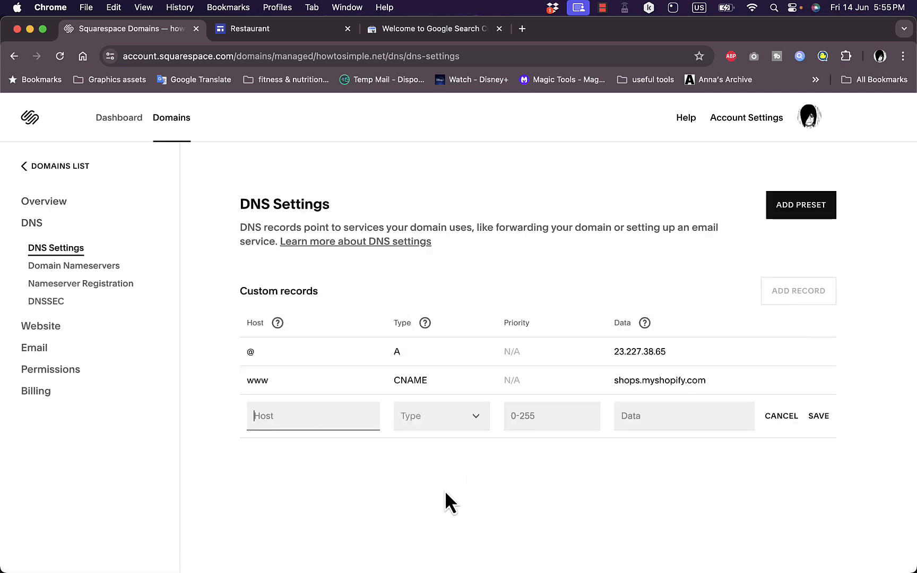
left_click(440, 416)
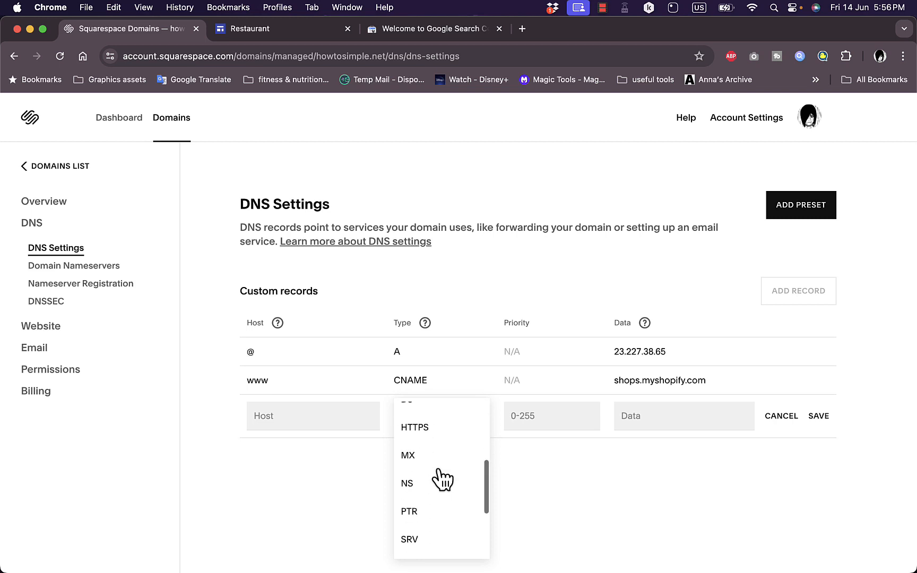
left_click(414, 416)
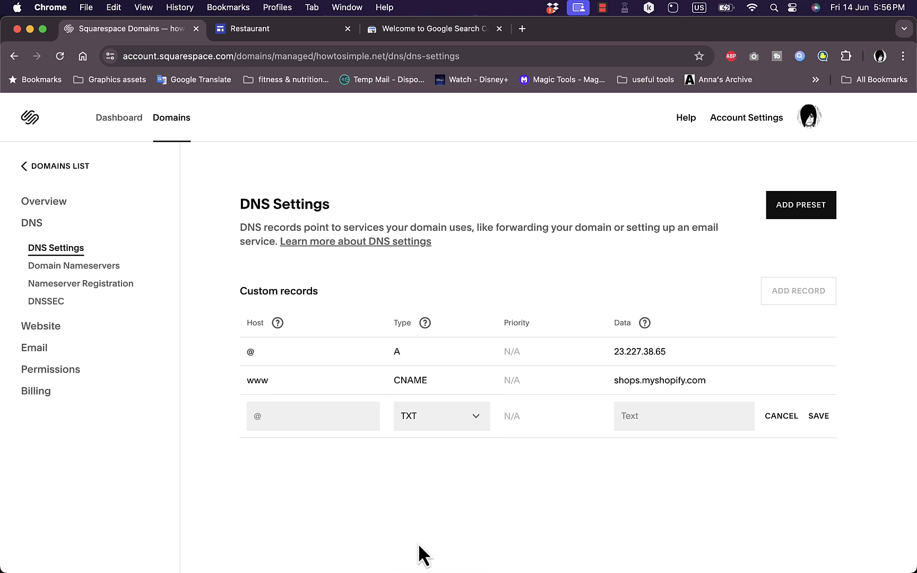
mouse_move(433, 28)
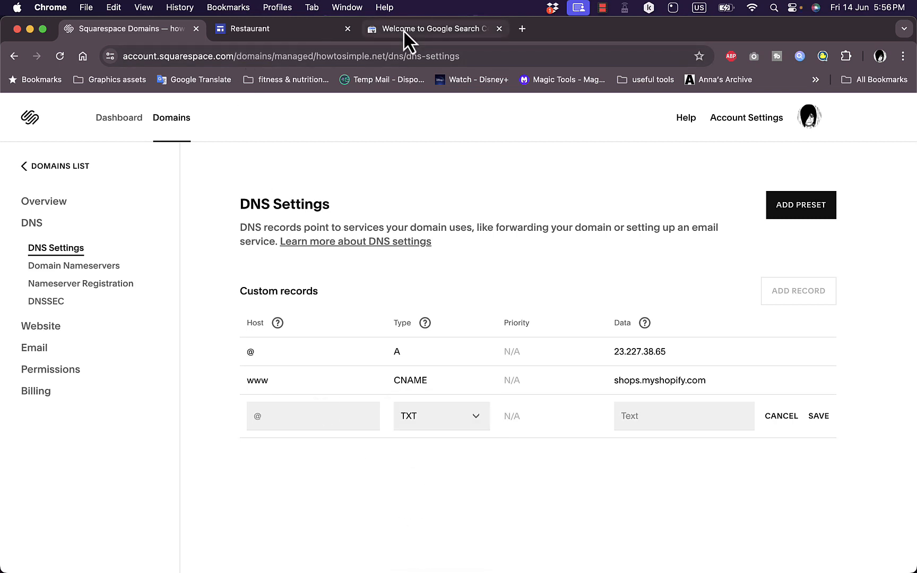
Step: Fill the TXT record with the Google verification value and save it
left_click(432, 28)
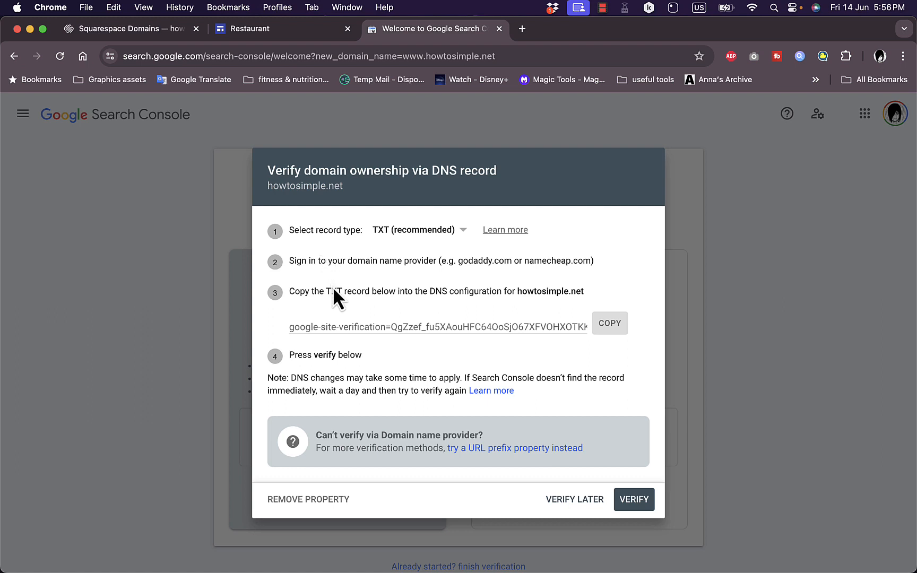
mouse_move(617, 344)
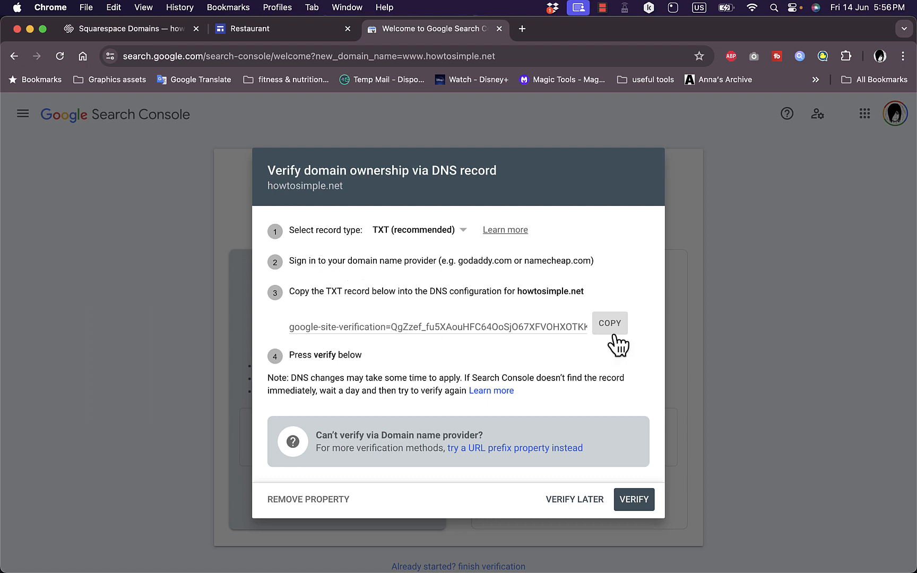
left_click(609, 323)
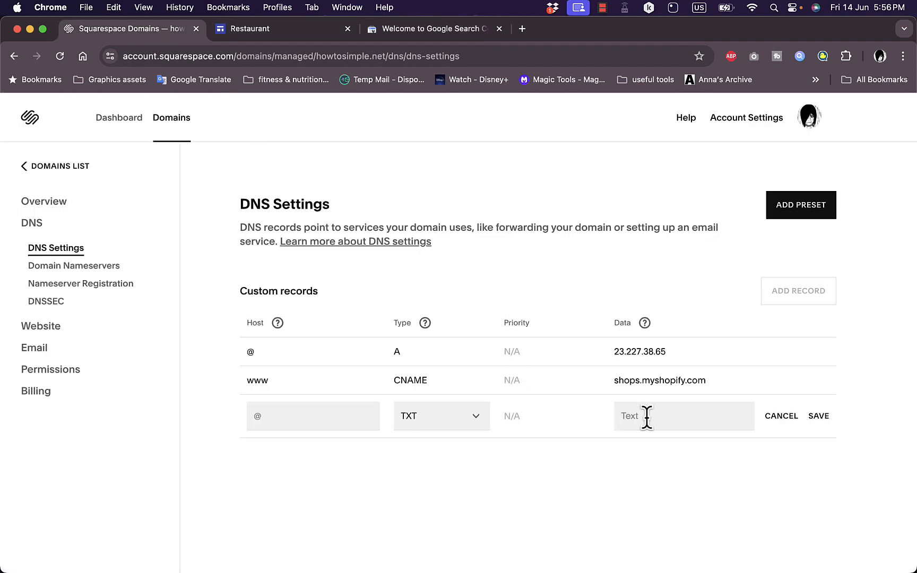
type("SjO67KFVOHXOTKKVDQtoQw")
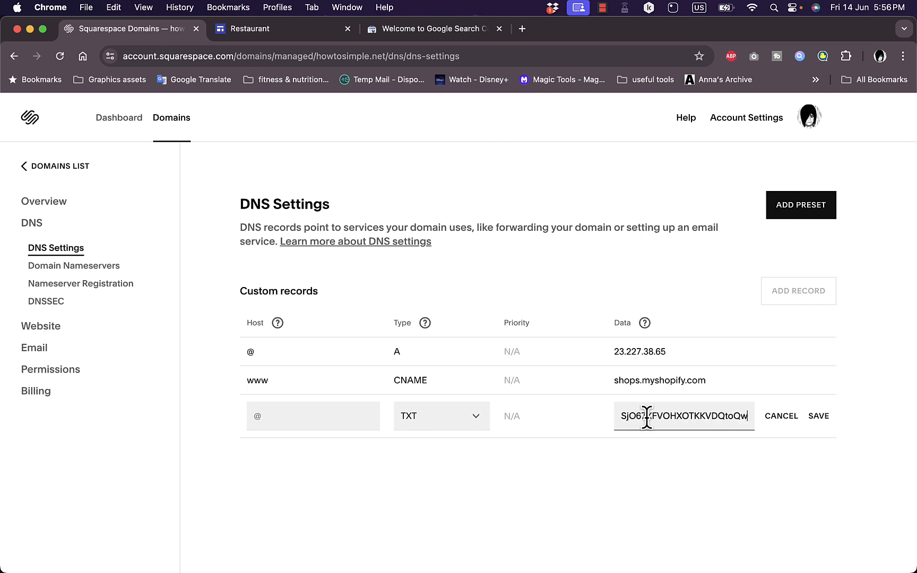
left_click(820, 416)
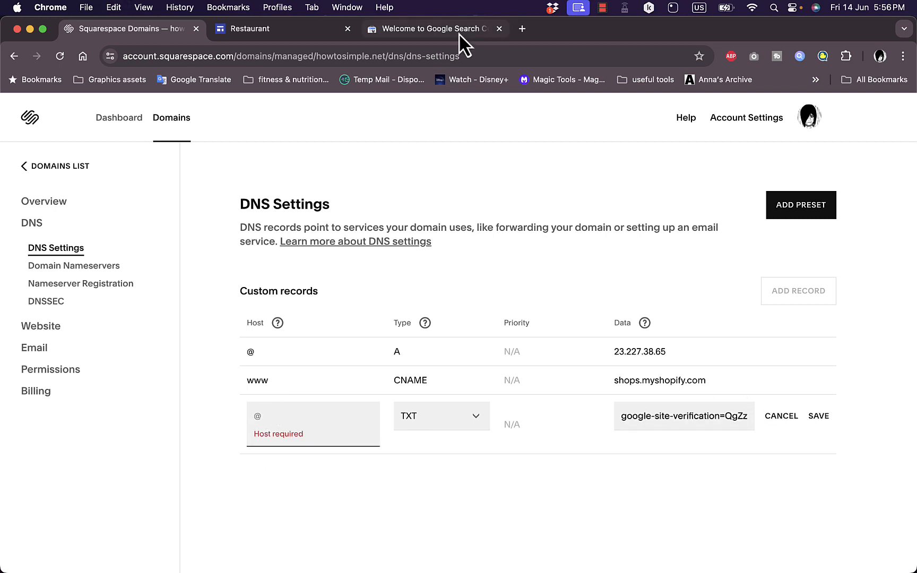
left_click(435, 28)
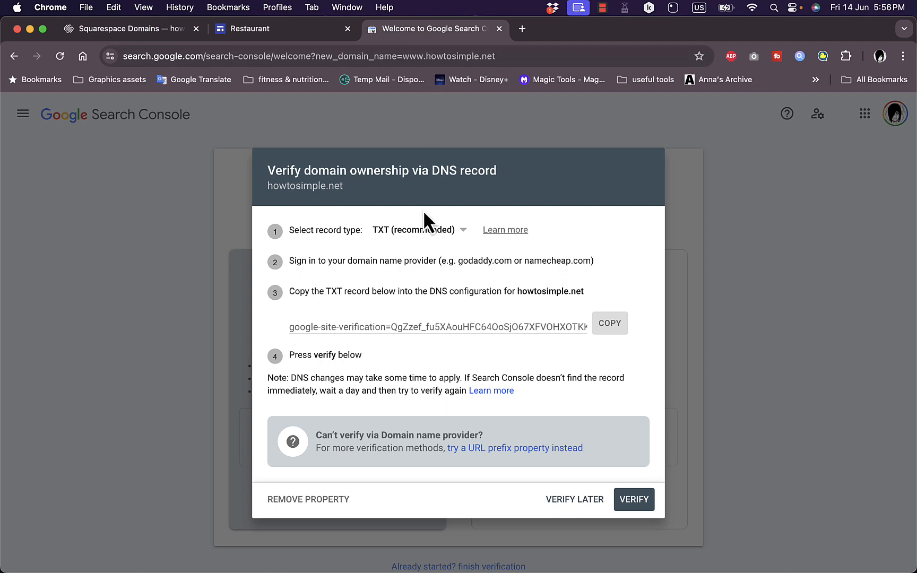
left_click(127, 28)
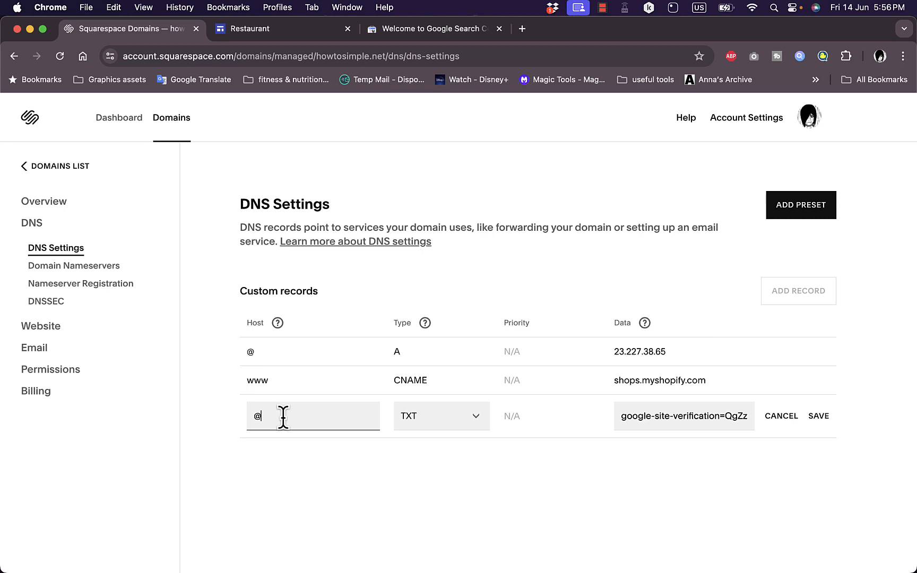
mouse_move(819, 425)
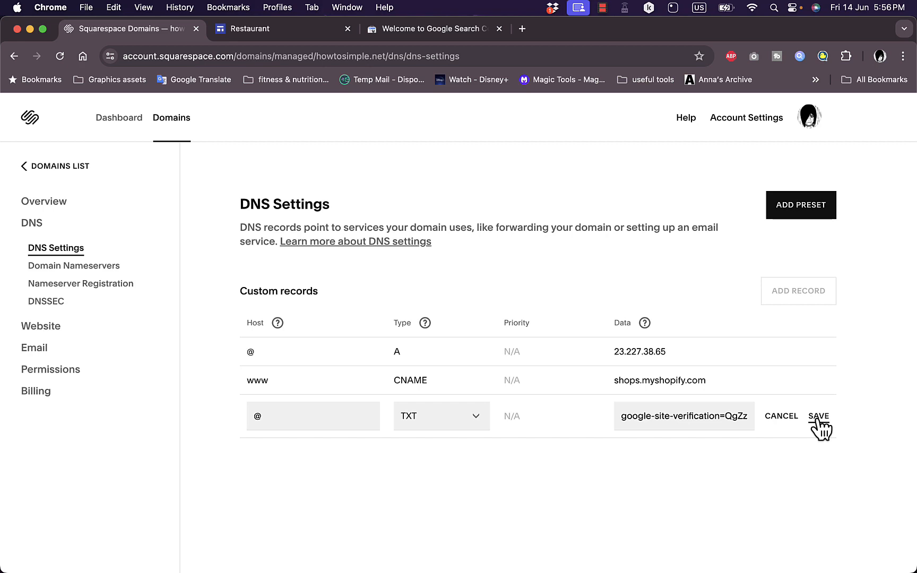
left_click(818, 416)
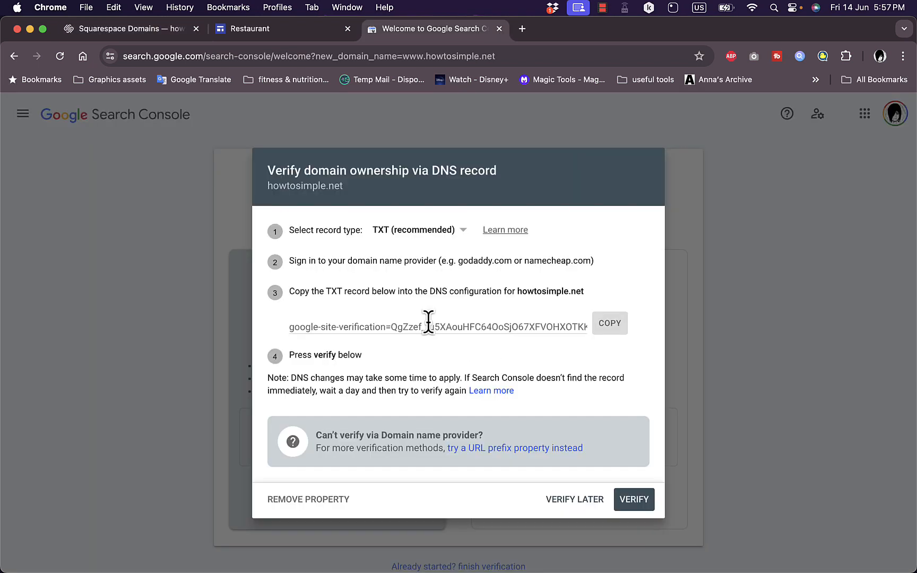
mouse_move(456, 261)
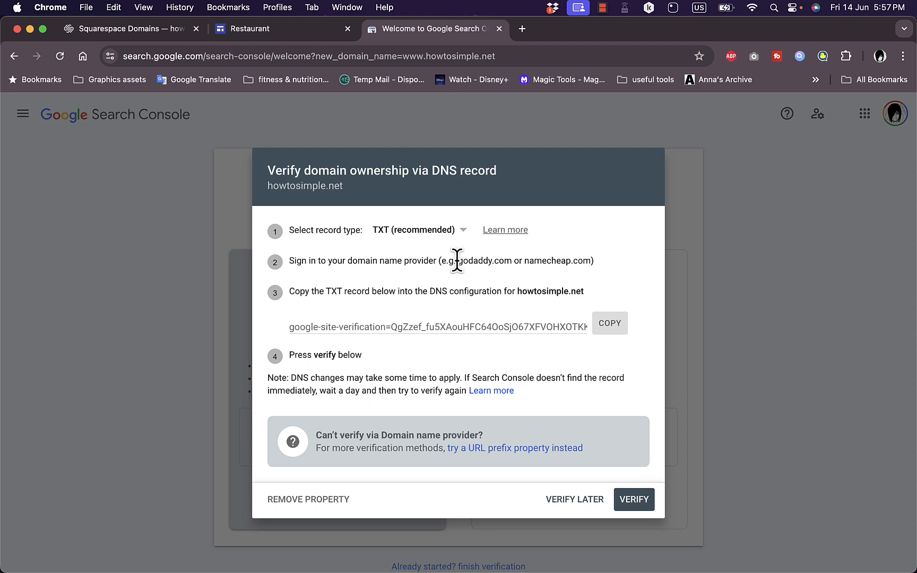
Step: Copy the CNAME host from Search Console and delete the TXT record in Squarespace
left_click(419, 229)
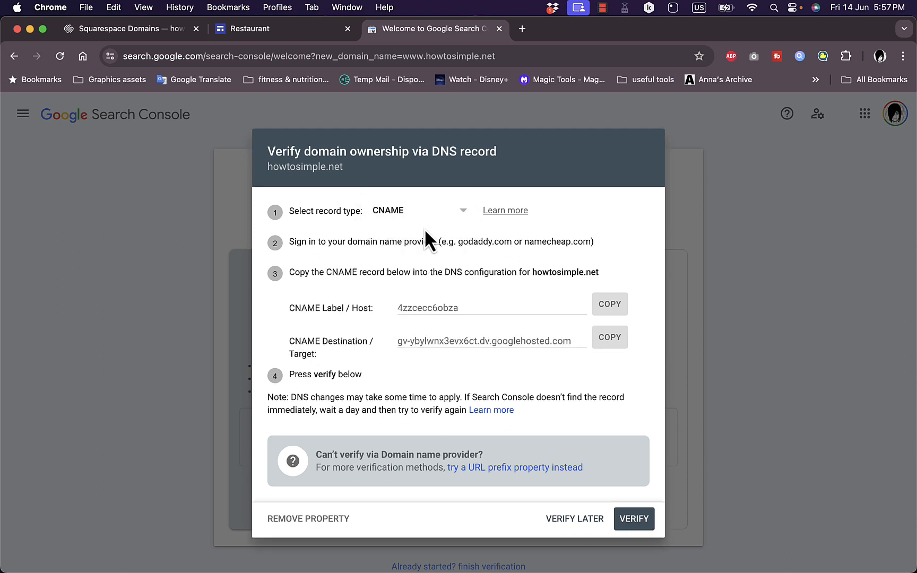
mouse_move(609, 312)
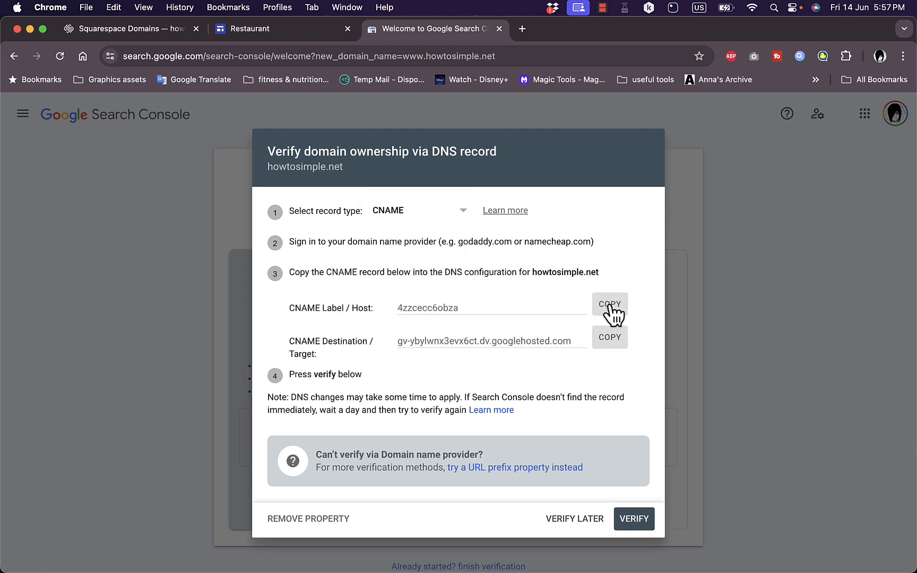
left_click(609, 303)
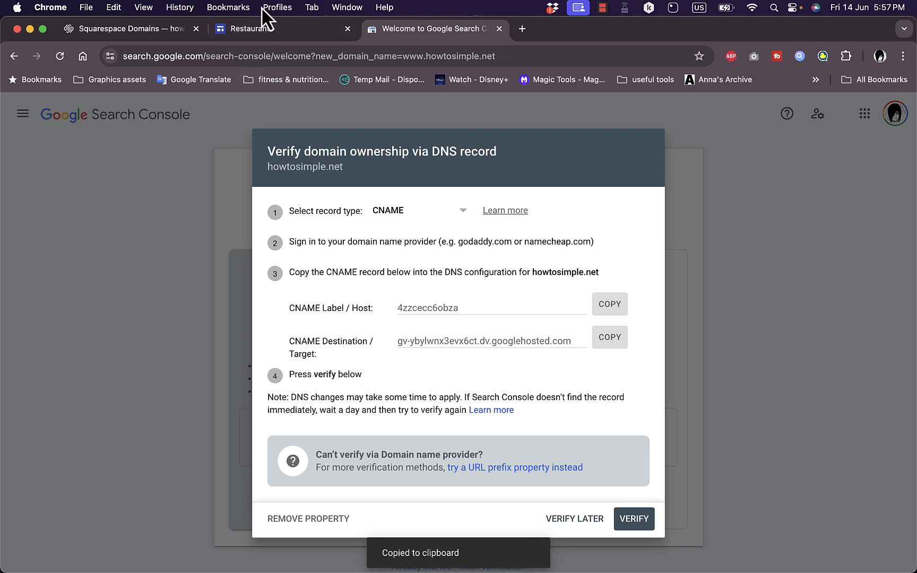
left_click(129, 29)
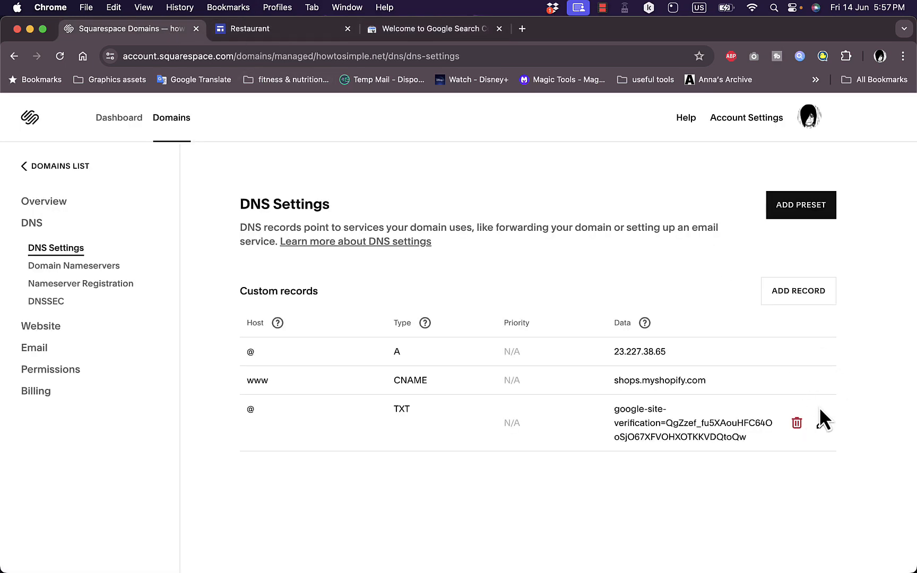
left_click(796, 423)
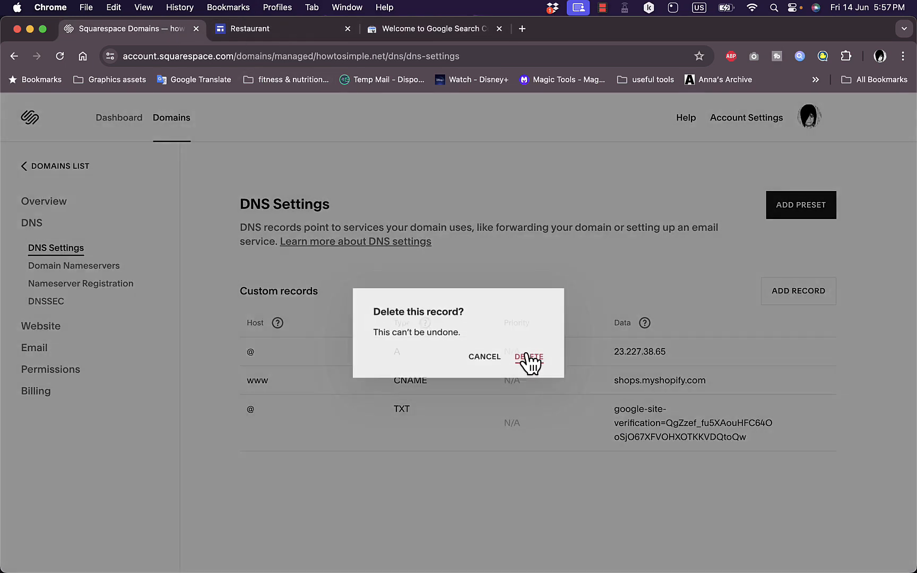
left_click(529, 356)
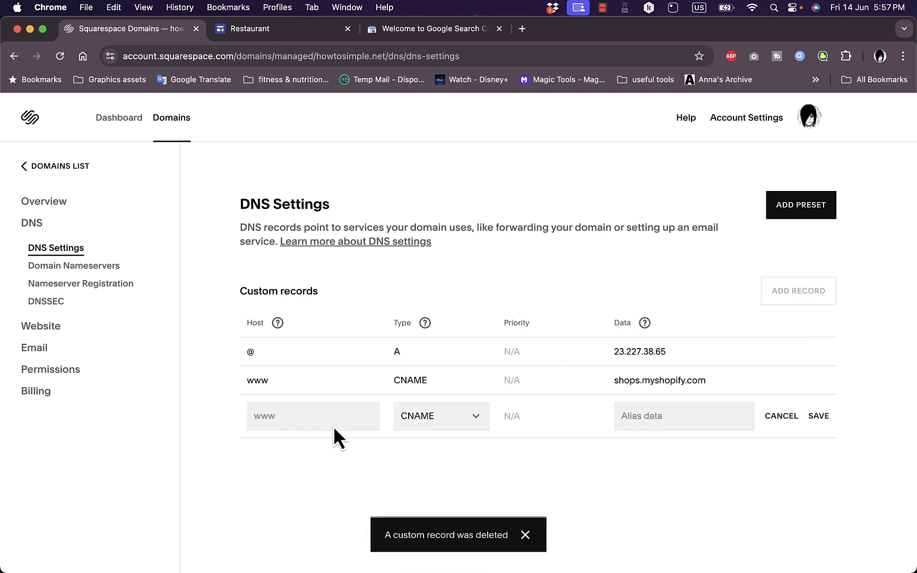
Step: Save a CNAME record from 4zzcecc6obza to gv-ybylwnx3evx6ct.dv.googlehosted.com
type("4zzcecc6obza")
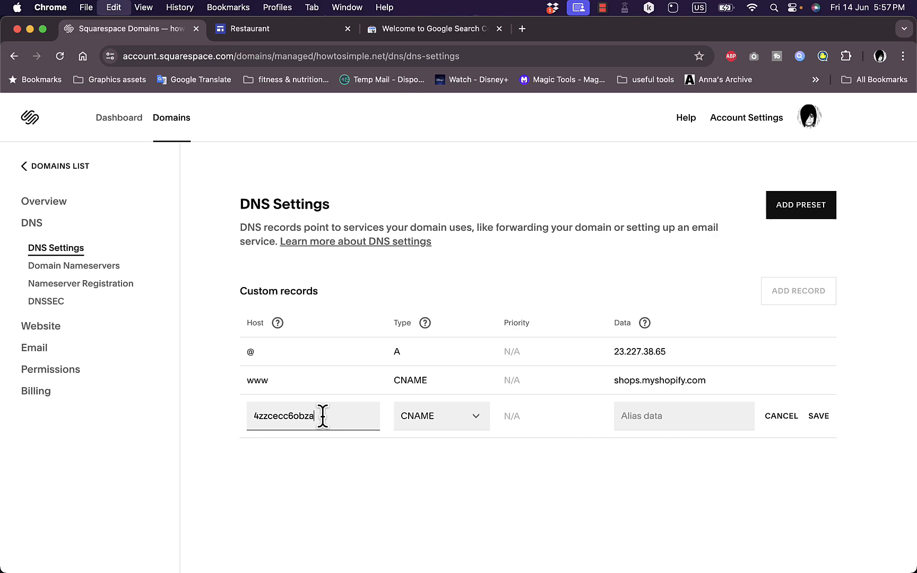
left_click(428, 28)
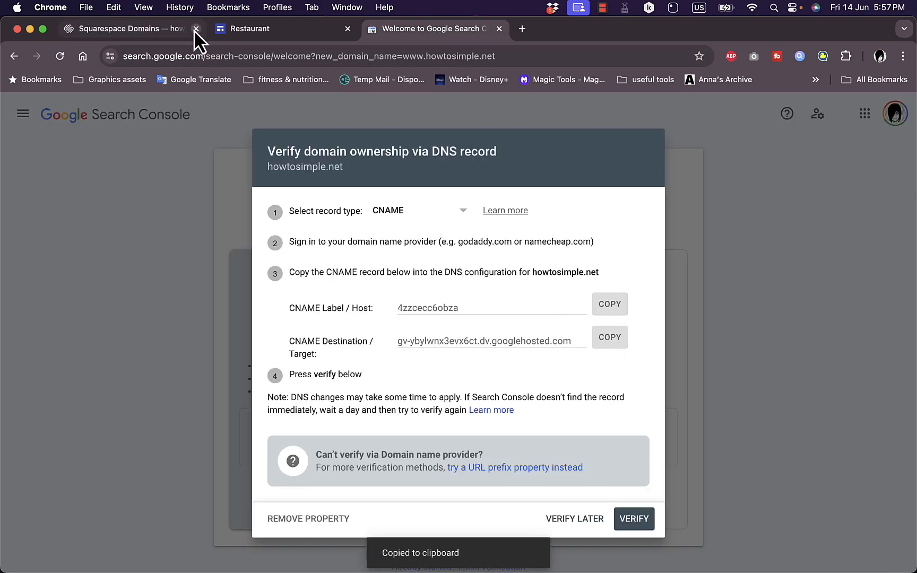
left_click(123, 28)
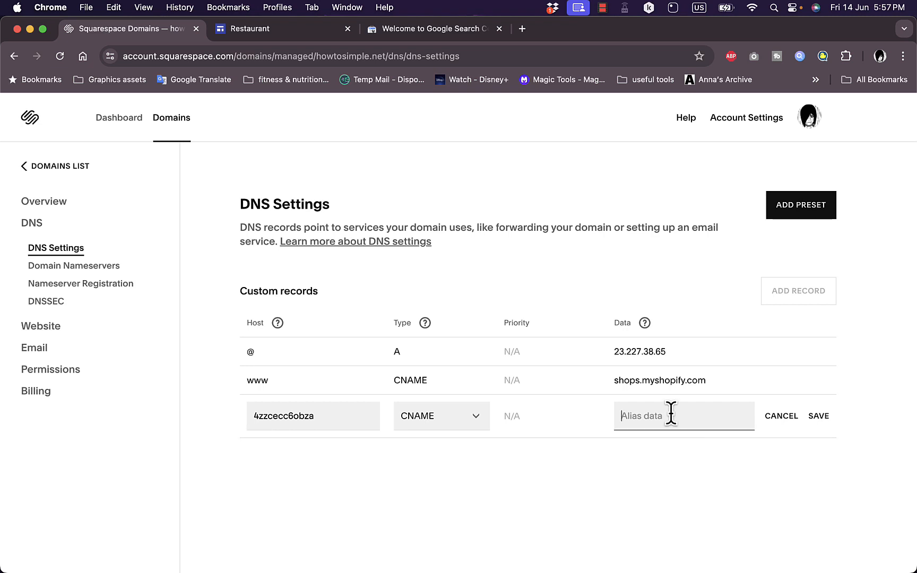
type("gv-ybylwnx3evx6ct.dv.googlehosted.com")
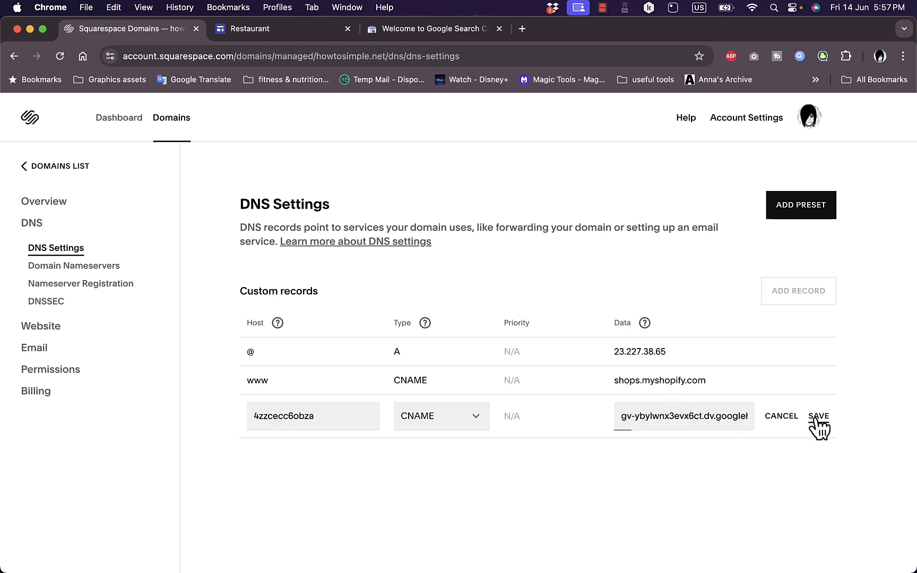
left_click(819, 416)
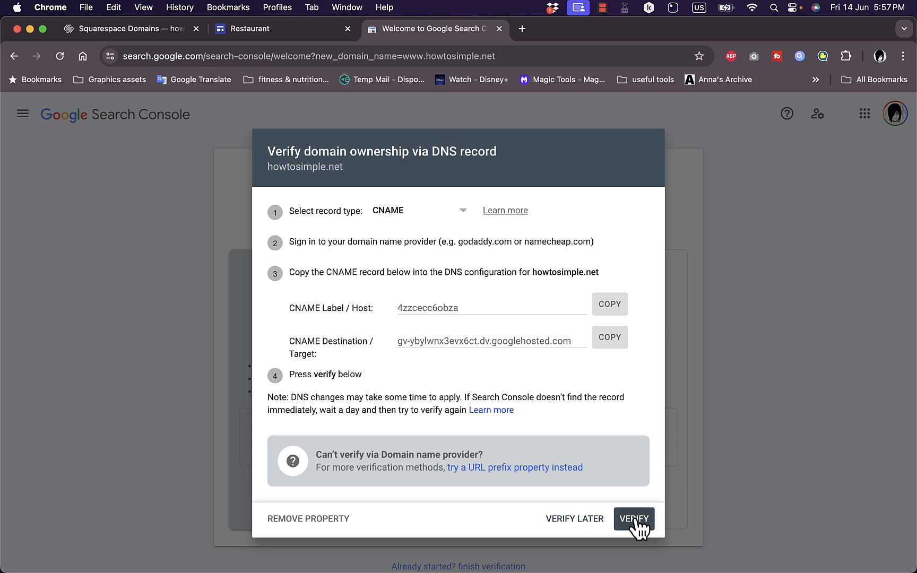
Step: Verify howtosimple.net via the CNAME record and dismiss the Ownership verified message
left_click(633, 519)
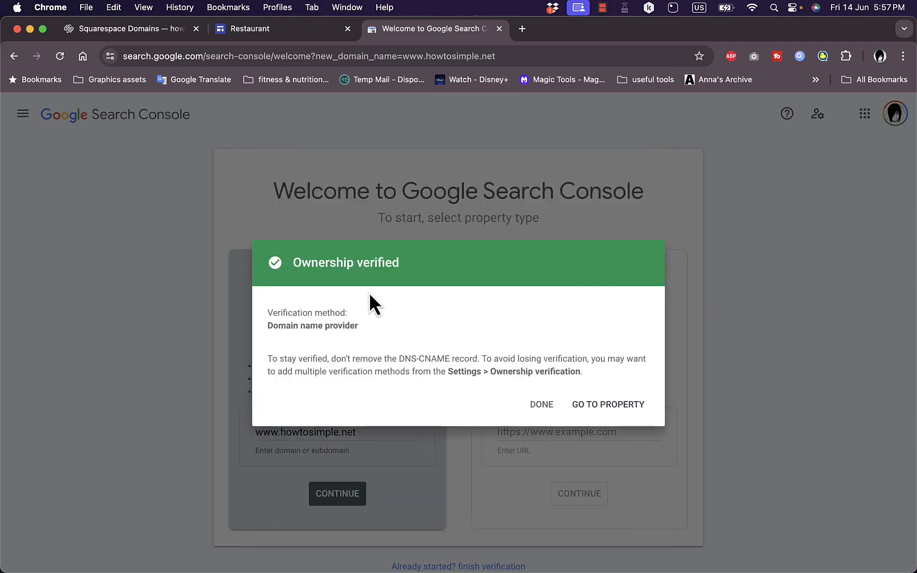
left_click(541, 404)
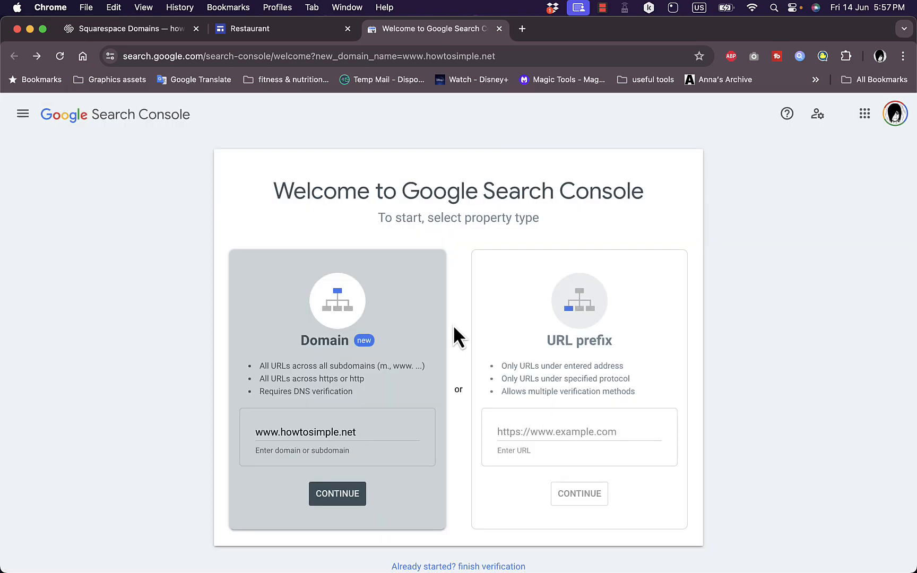
mouse_move(488, 351)
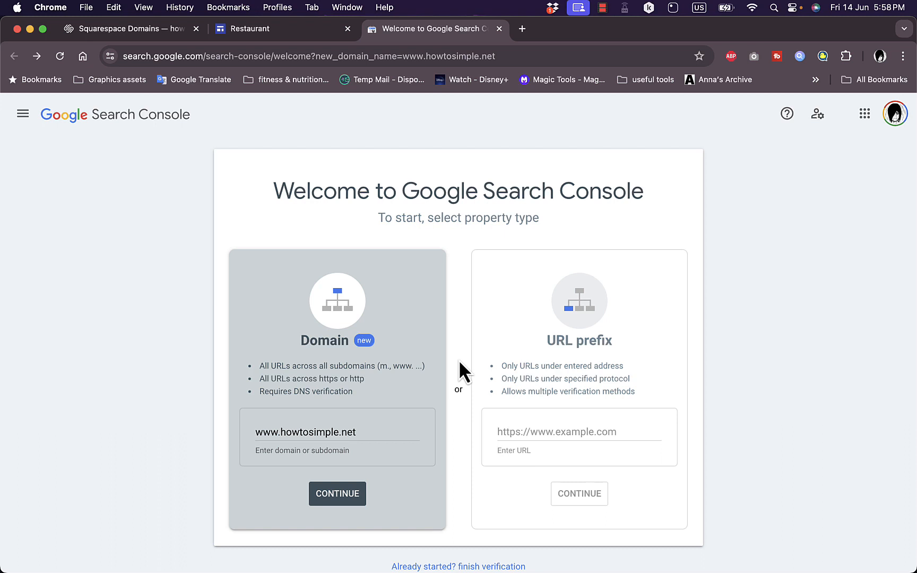
mouse_move(802, 190)
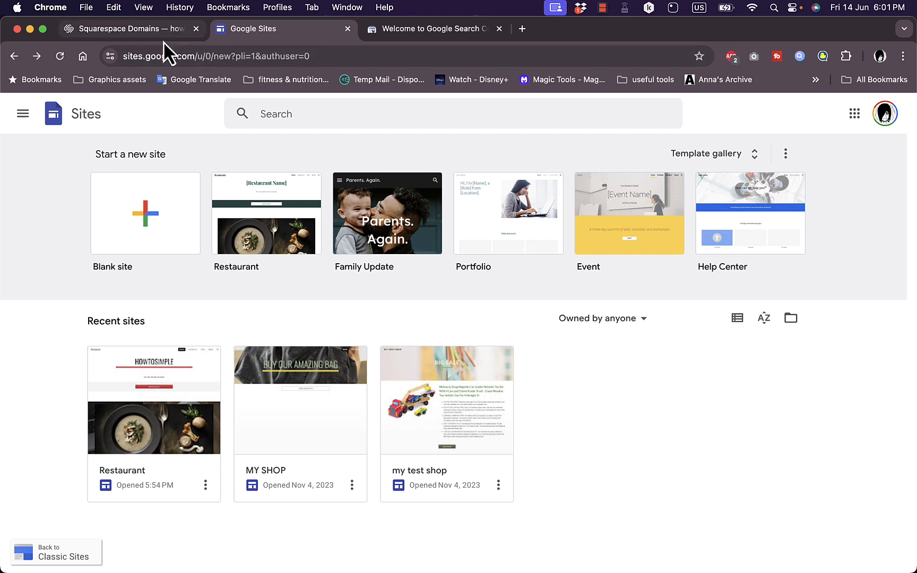
mouse_move(154, 429)
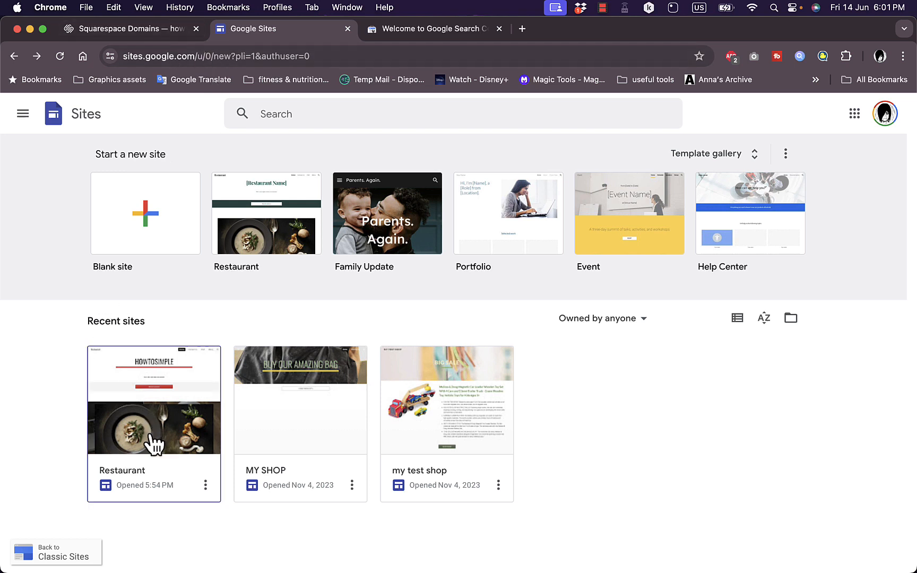
Step: Return to the Google Sites tab showing the Restaurant site under Recent sites
left_click(122, 29)
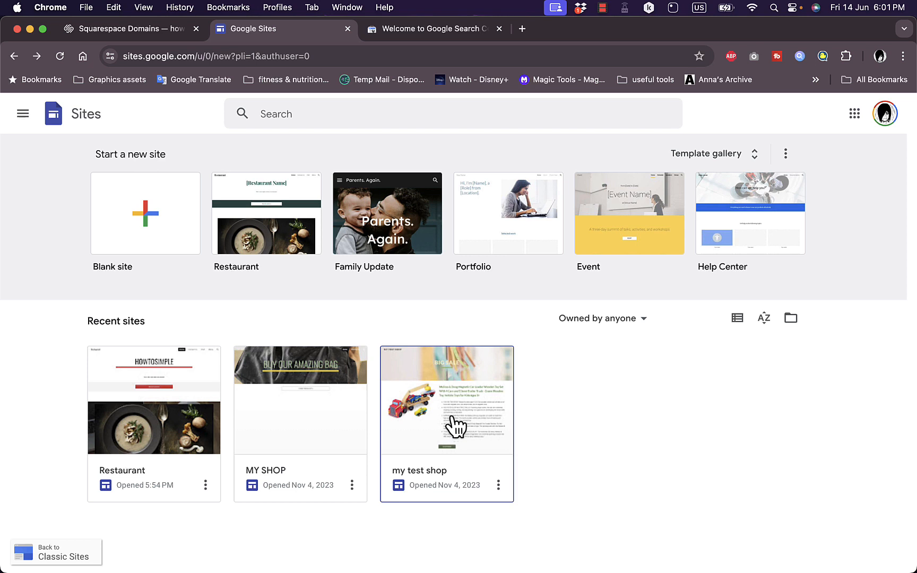
mouse_move(494, 435)
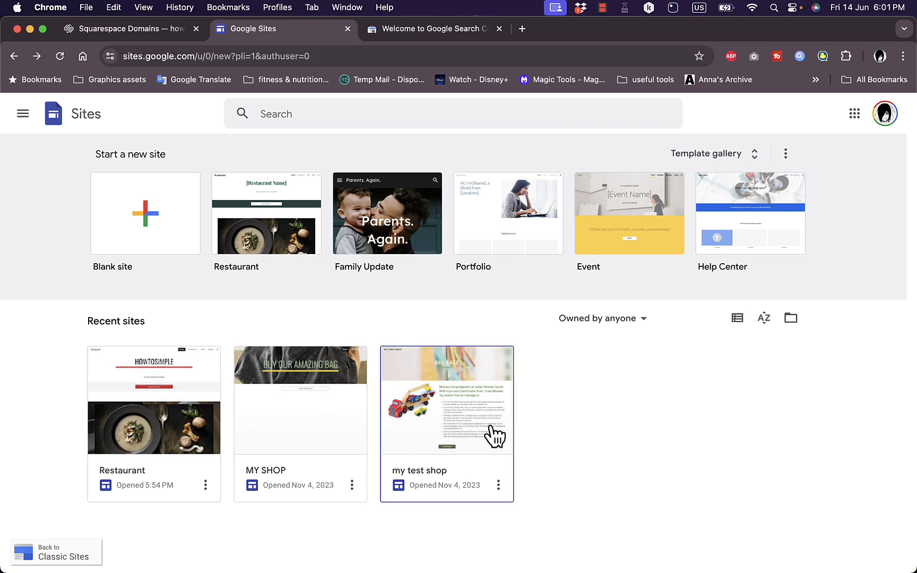
mouse_move(445, 426)
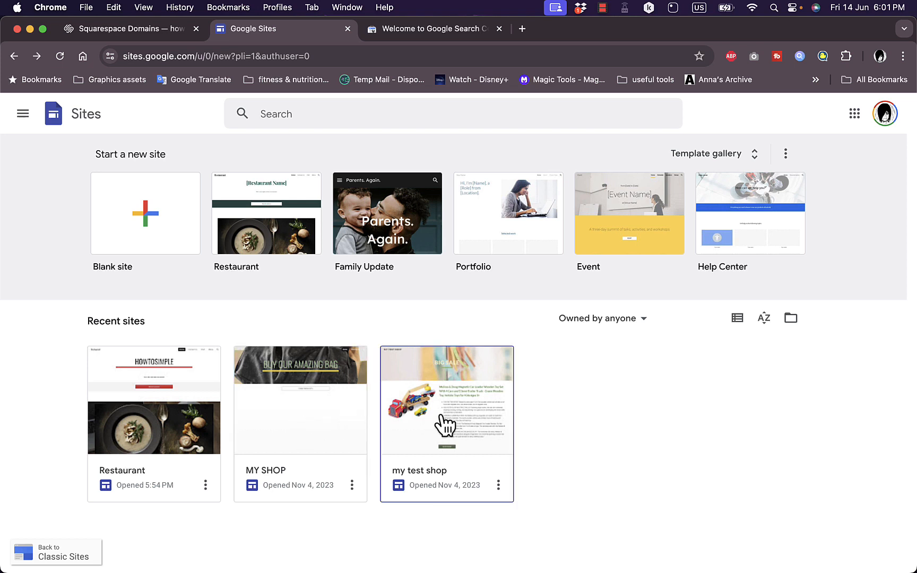
mouse_move(439, 418)
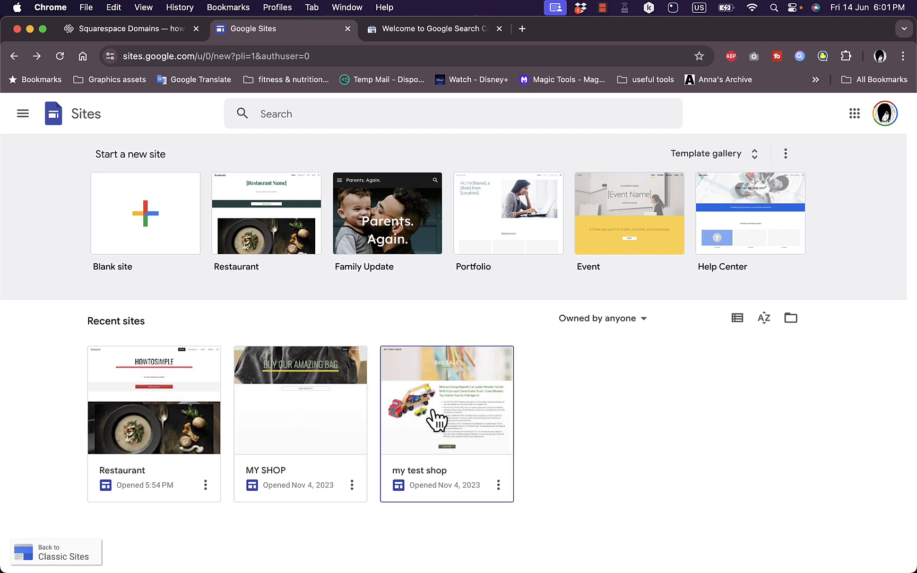